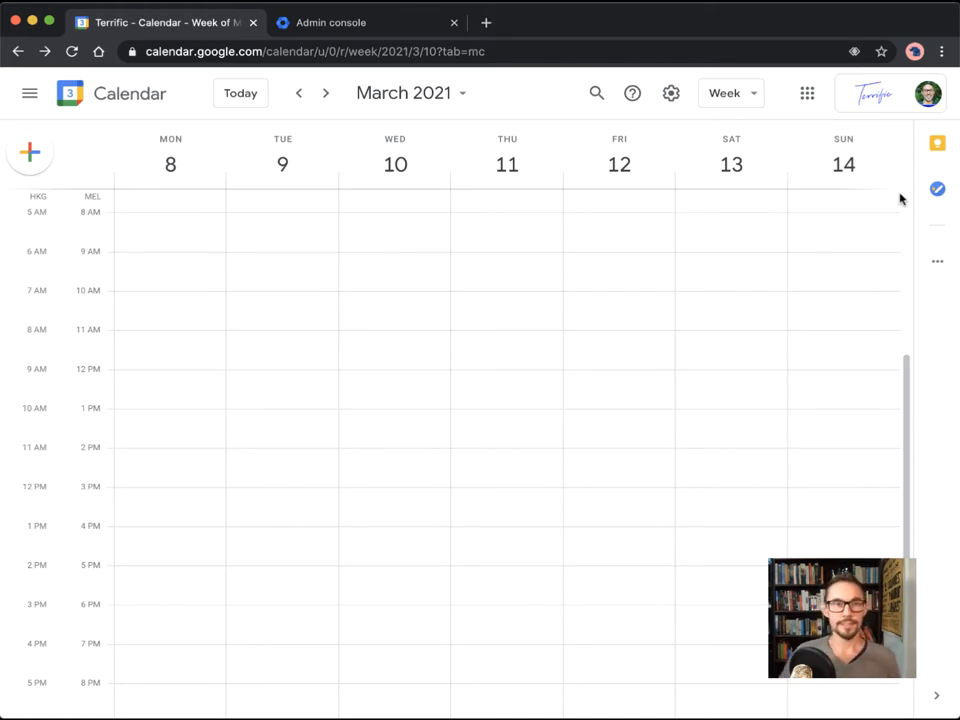
{"action": "mouse_move", "coordinate": [102, 392]}
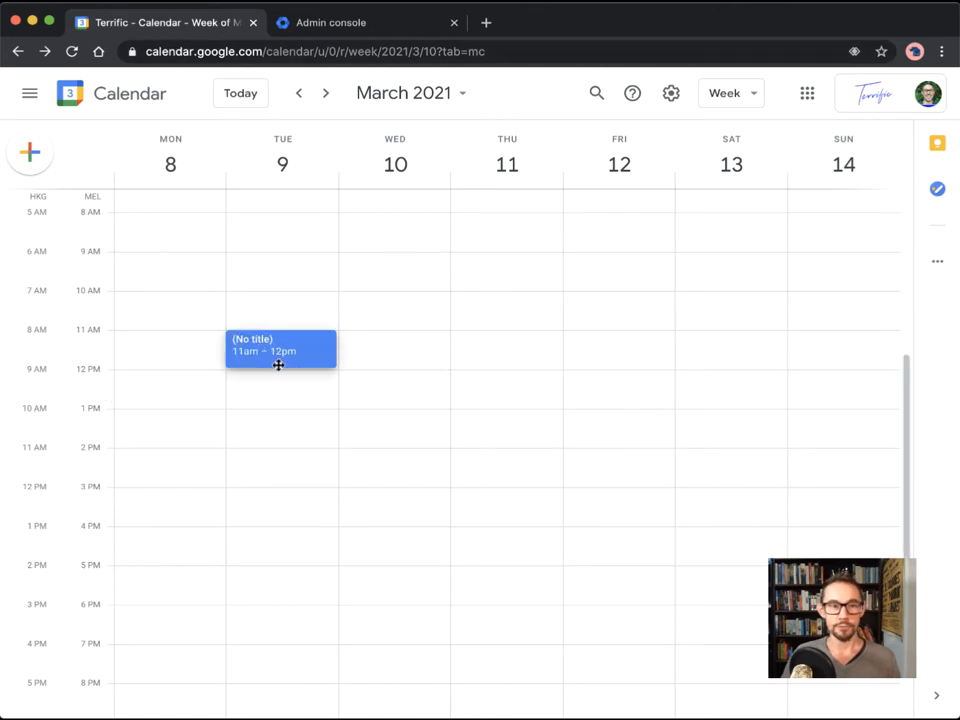
Step: Create a 'Conference Call' event on Tuesday 11am–12pm with Google Meet conferencing and save it
{"action": "left_click", "coordinate": [280, 348]}
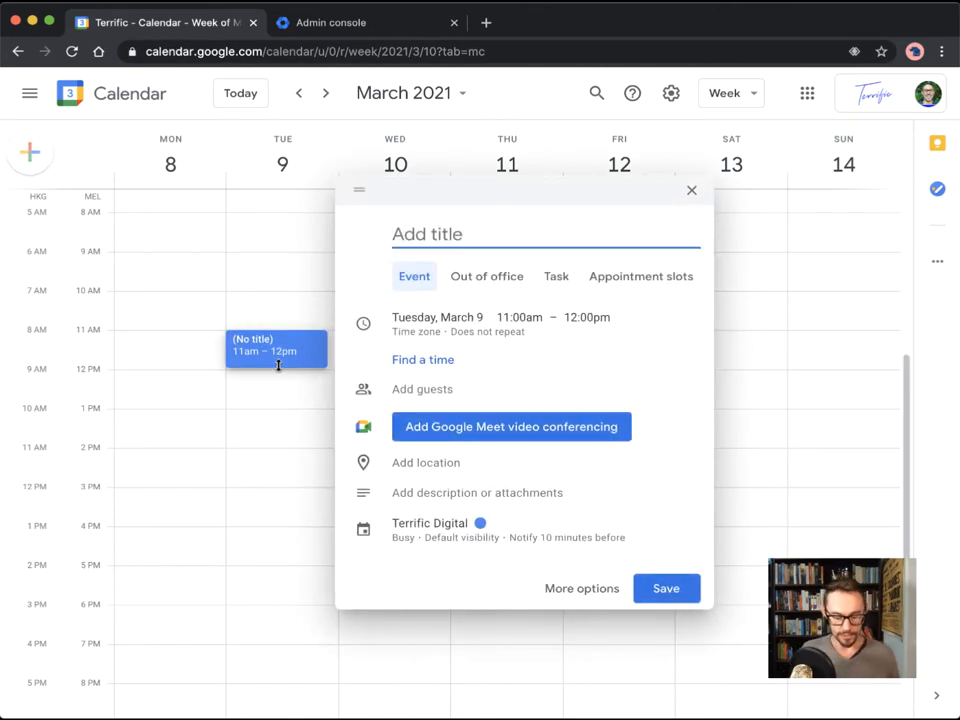
{"action": "type", "text": "Conference Call"}
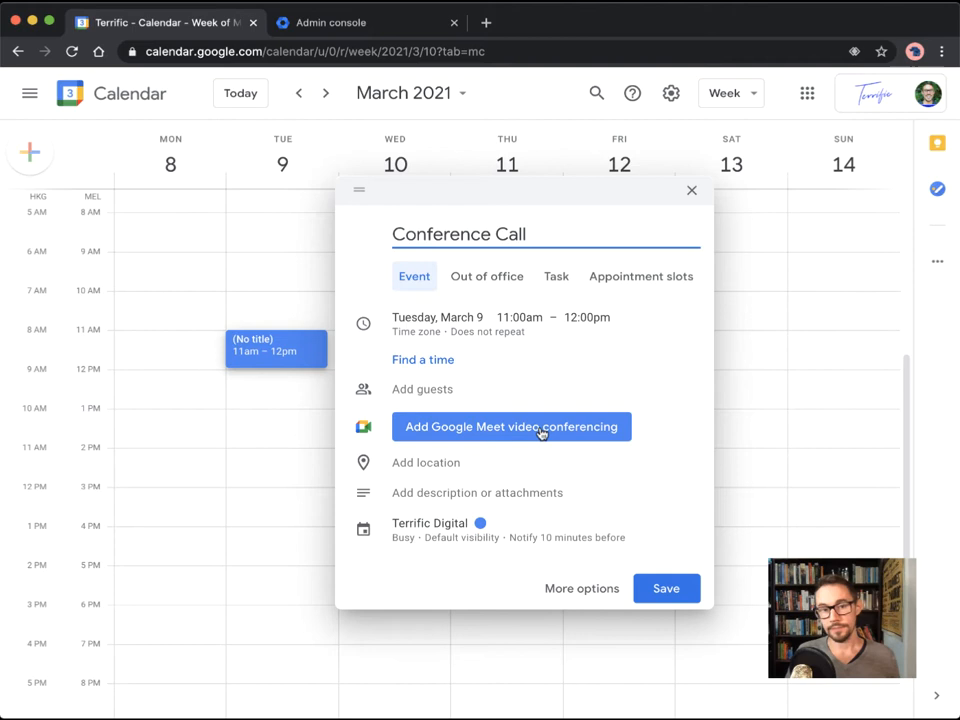
{"action": "left_click", "coordinate": [511, 426]}
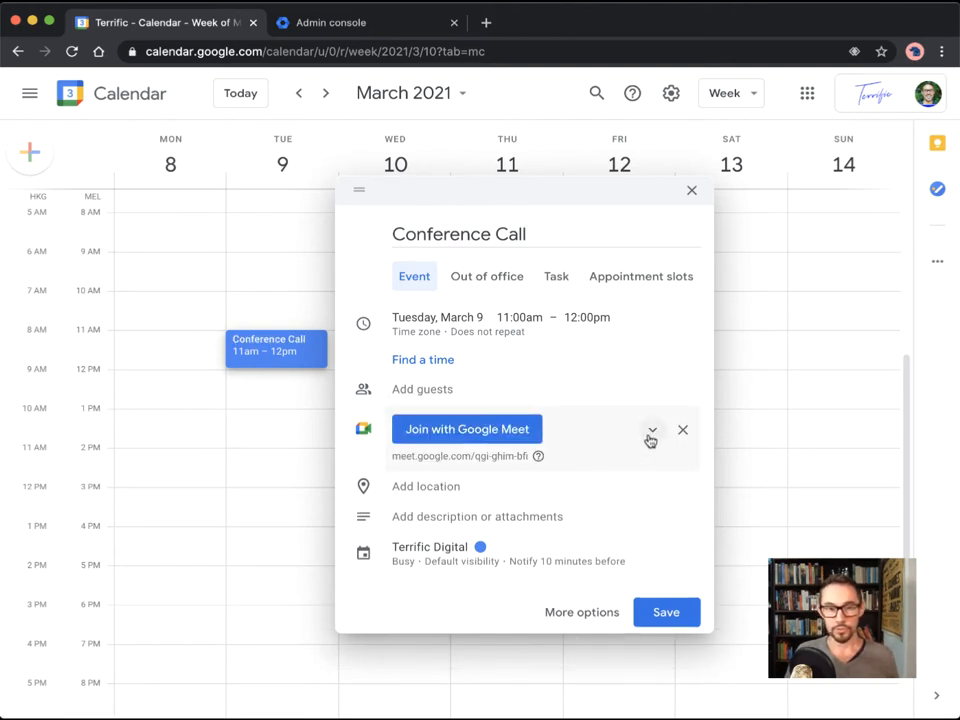
{"action": "left_click", "coordinate": [651, 441]}
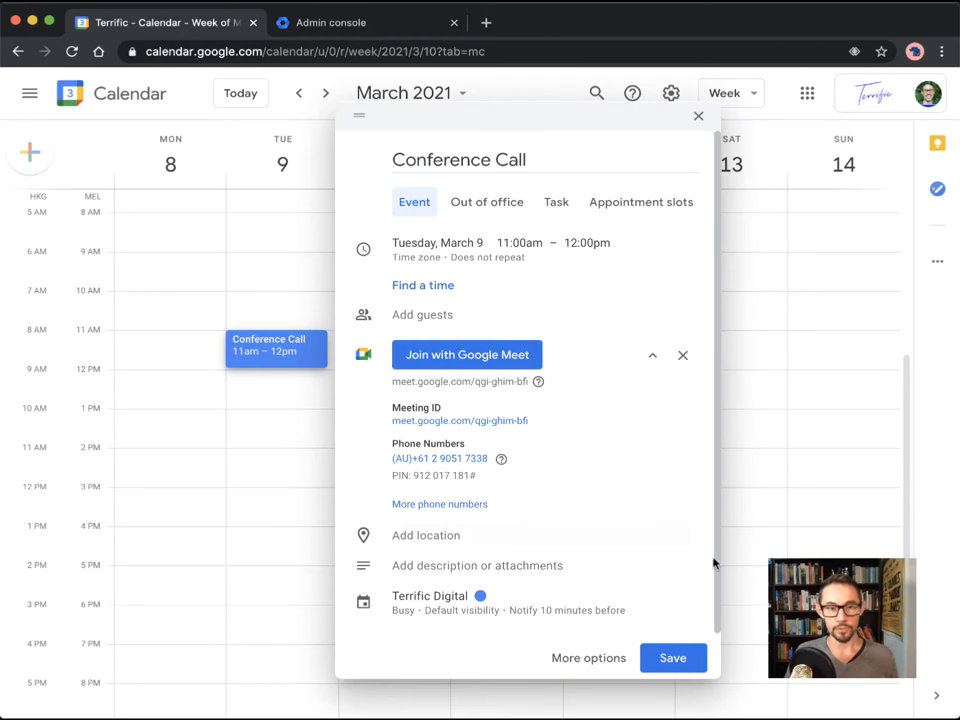
{"action": "left_click", "coordinate": [672, 657]}
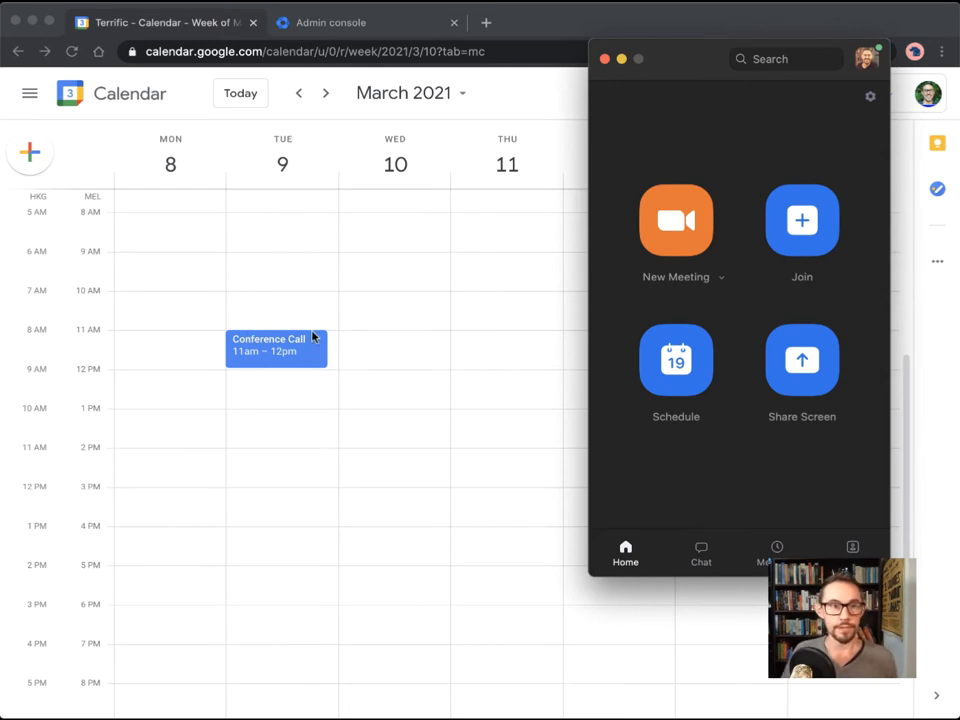
{"action": "mouse_move", "coordinate": [665, 92]}
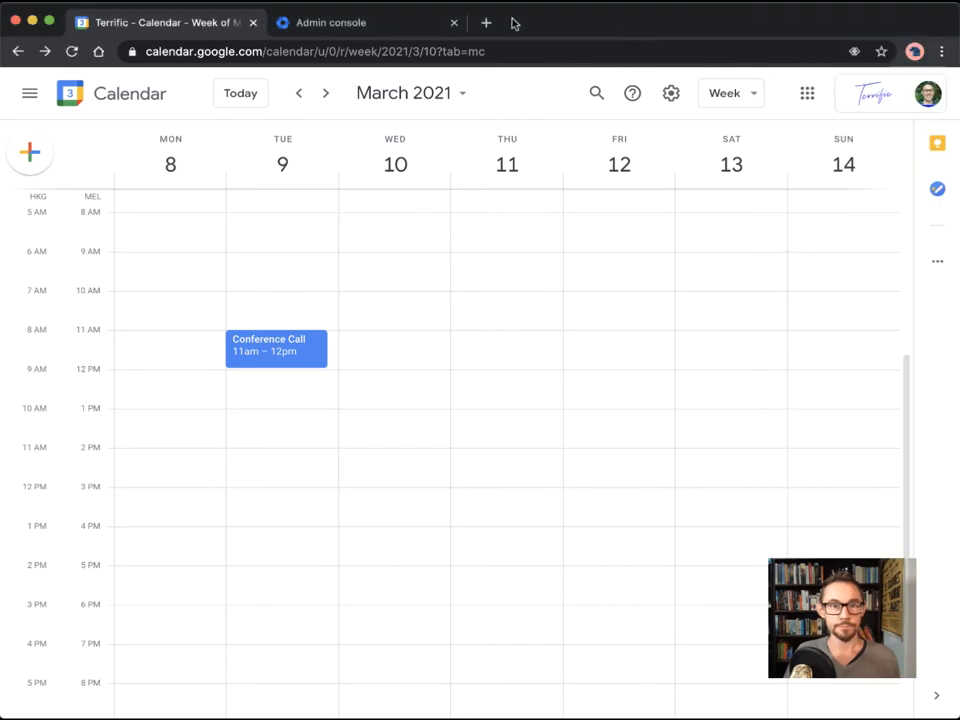
Step: Search for 'calendar marketplace zoom' in a new Chrome tab
{"action": "left_click", "coordinate": [486, 22]}
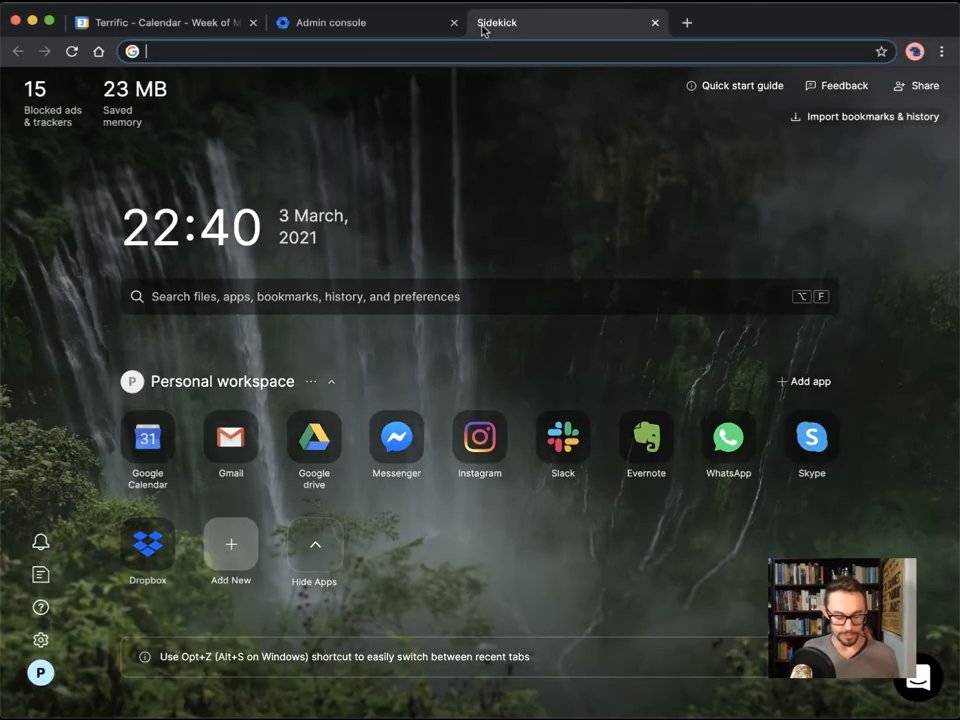
{"action": "type", "text": "extens"}
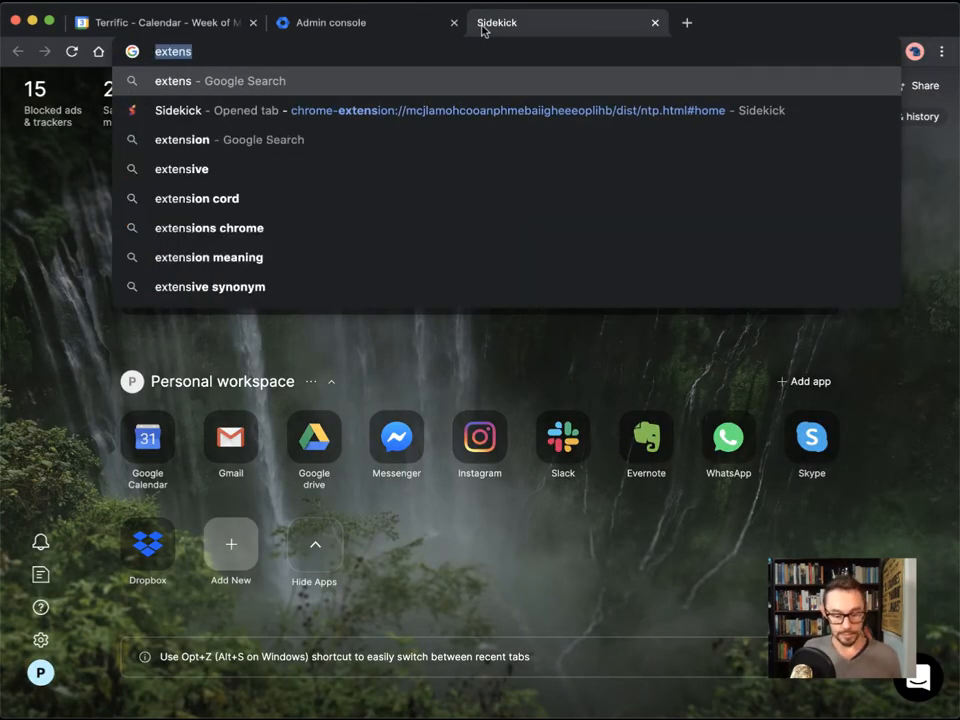
{"action": "type", "text": "calendar"}
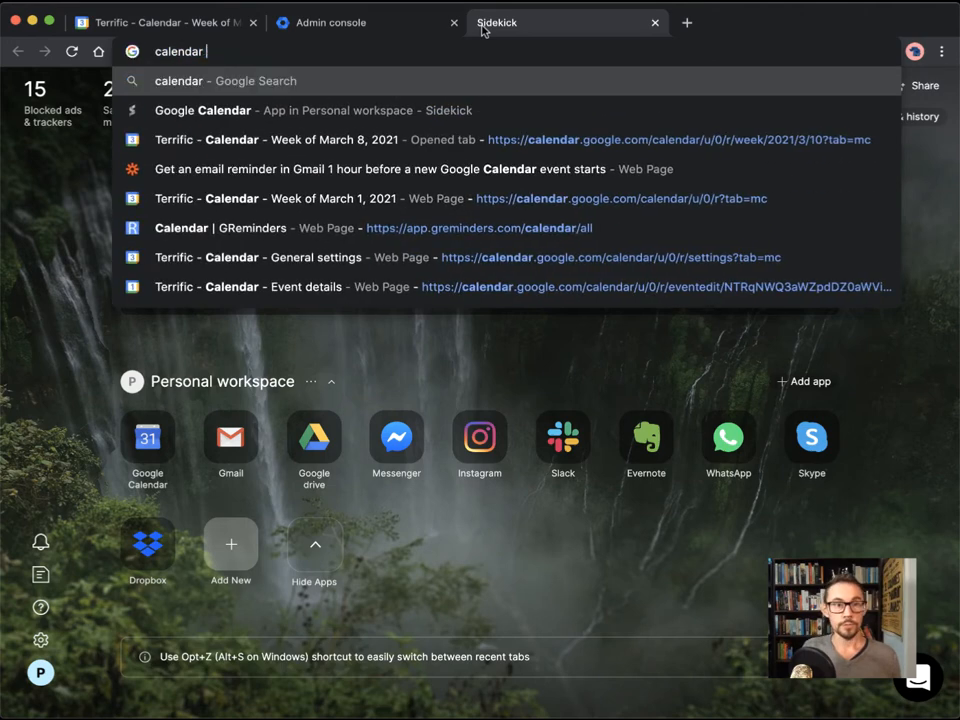
{"action": "type", "text": "marketplan"}
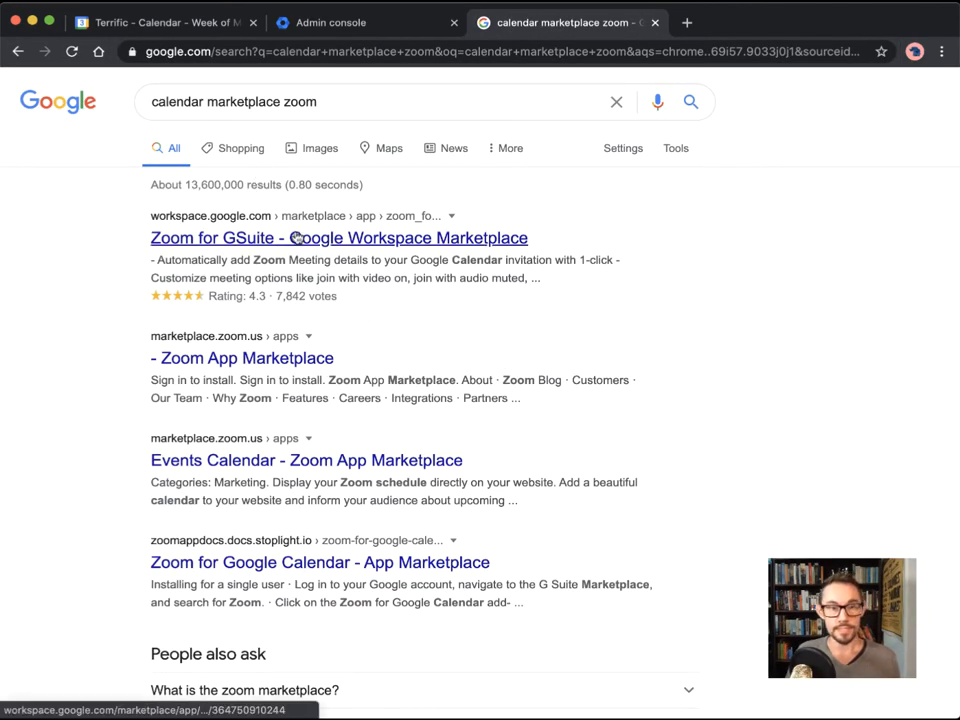
Step: Open the Zoom for GSuite listing on Google Workspace Marketplace
{"action": "left_click", "coordinate": [338, 237]}
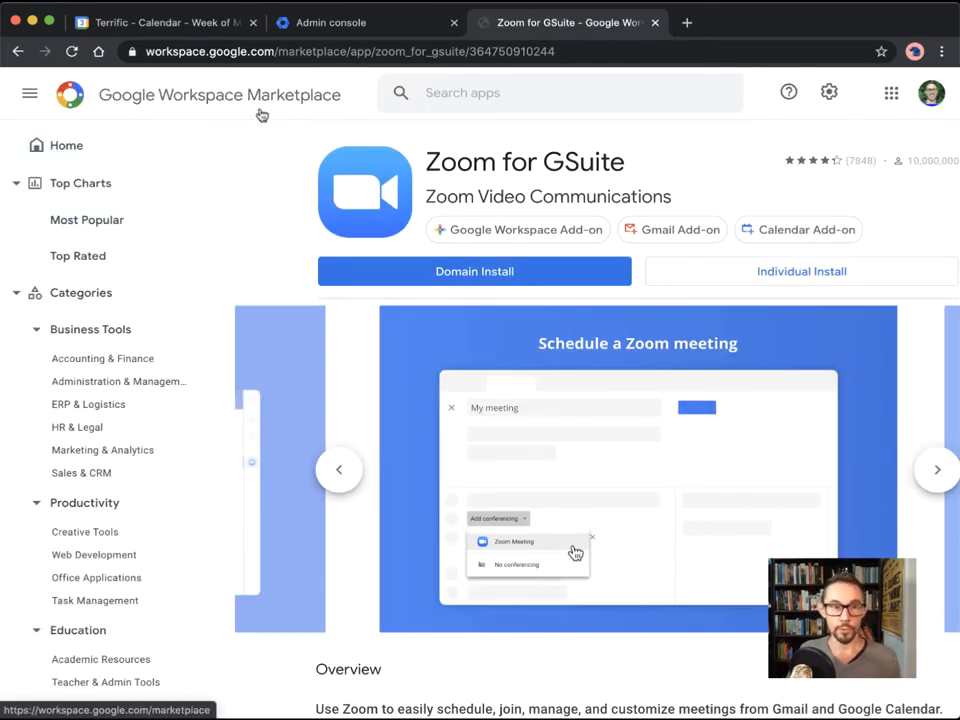
{"action": "mouse_move", "coordinate": [235, 110]}
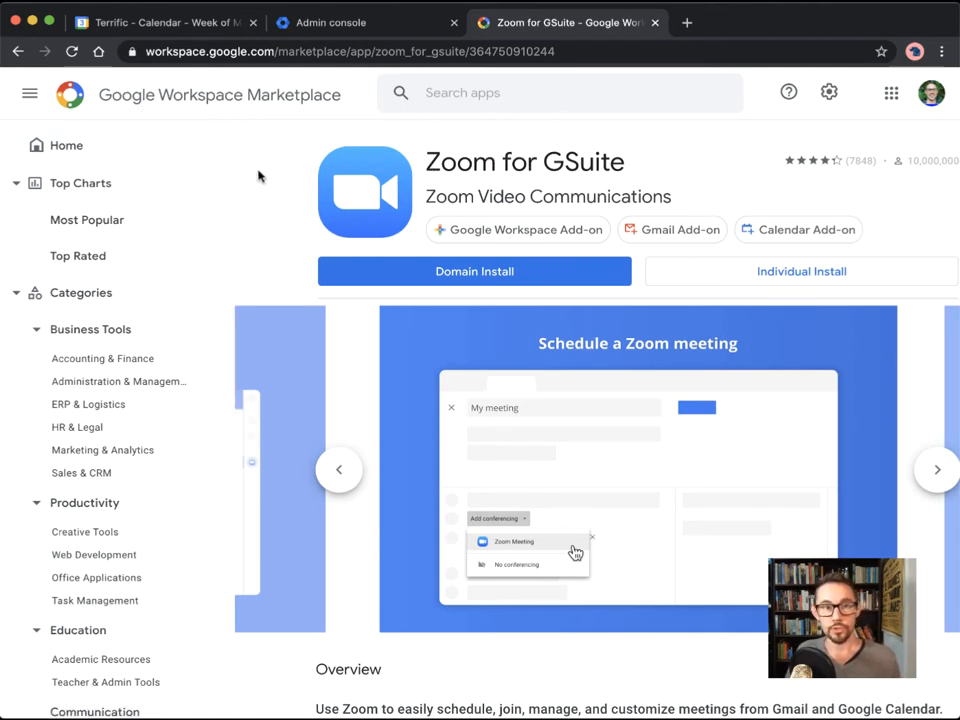
{"action": "mouse_move", "coordinate": [272, 207]}
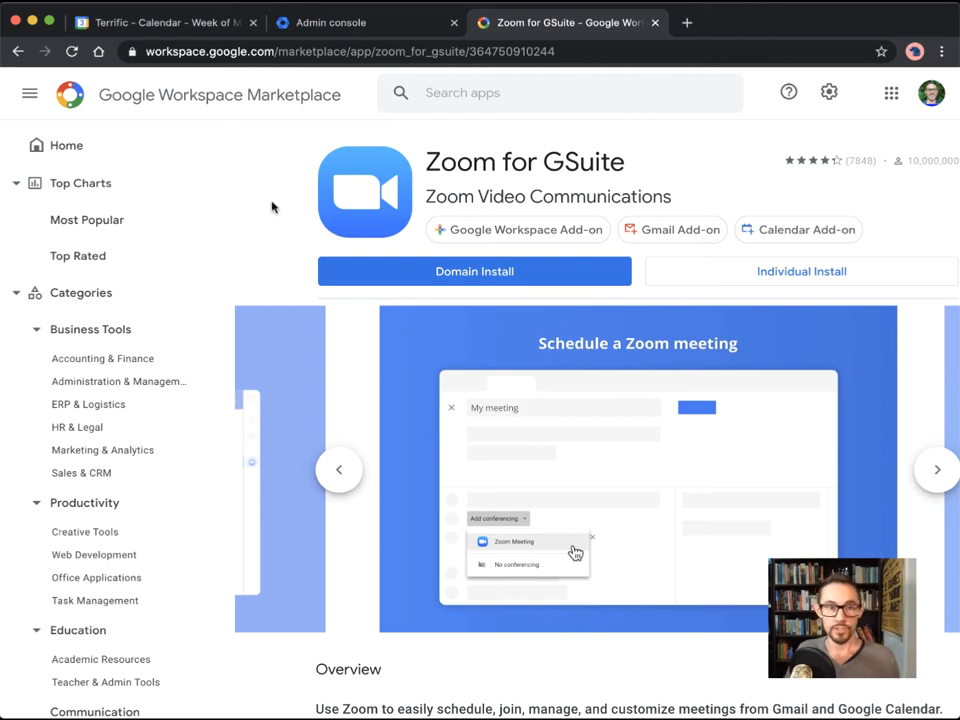
{"action": "mouse_move", "coordinate": [264, 197]}
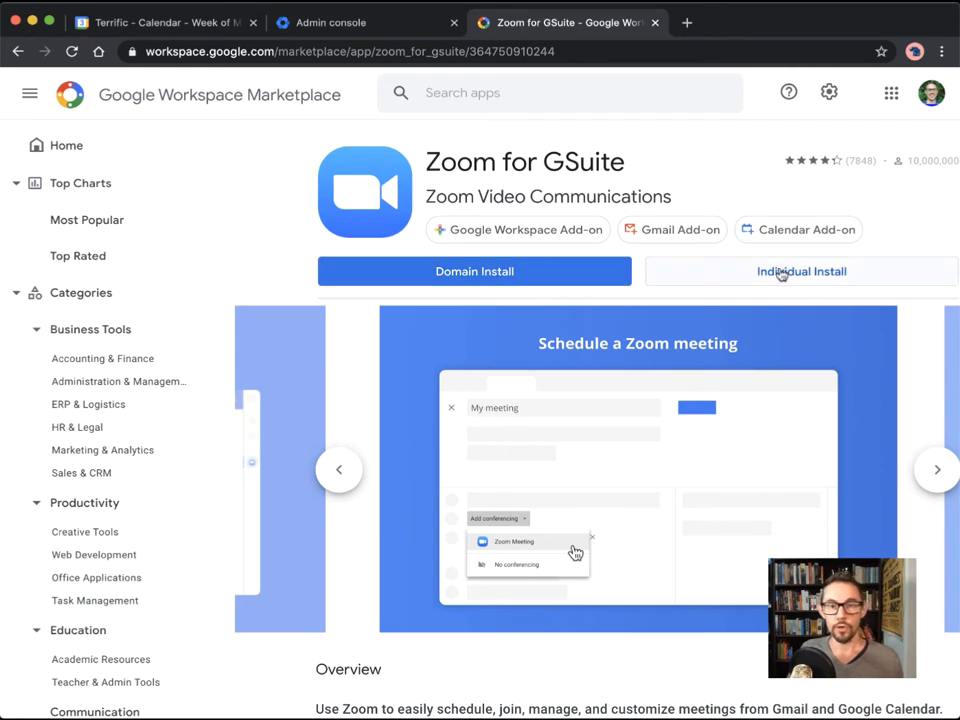
{"action": "mouse_move", "coordinate": [780, 278]}
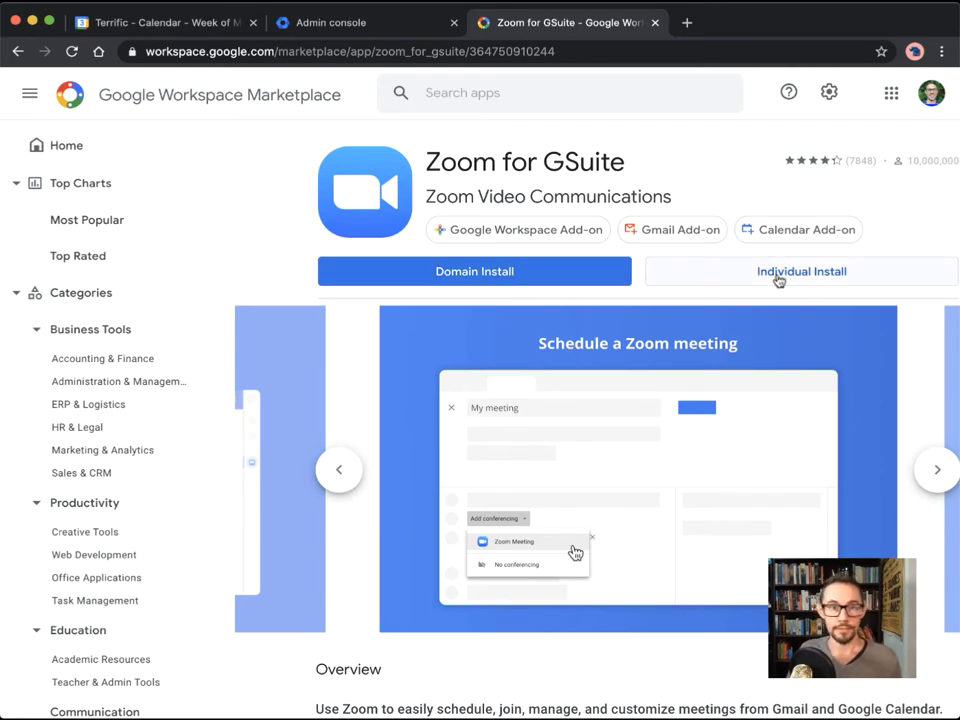
{"action": "mouse_move", "coordinate": [775, 280]}
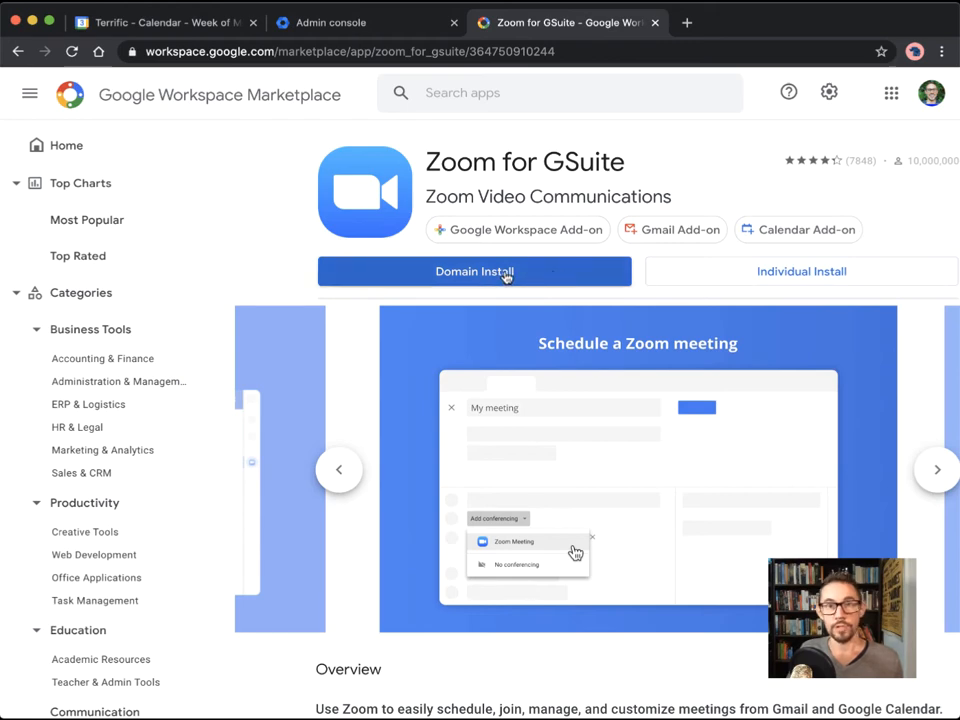
{"action": "mouse_move", "coordinate": [492, 275]}
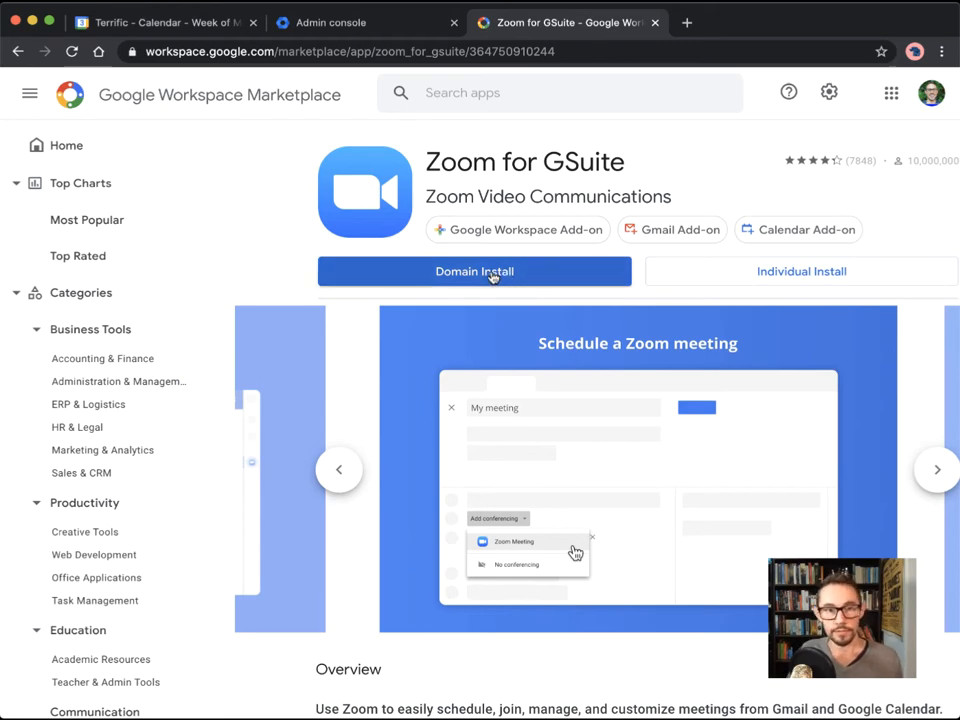
Step: Install Zoom for GSuite domain-wide, accepting the terms and granting permissions
{"action": "left_click", "coordinate": [474, 271]}
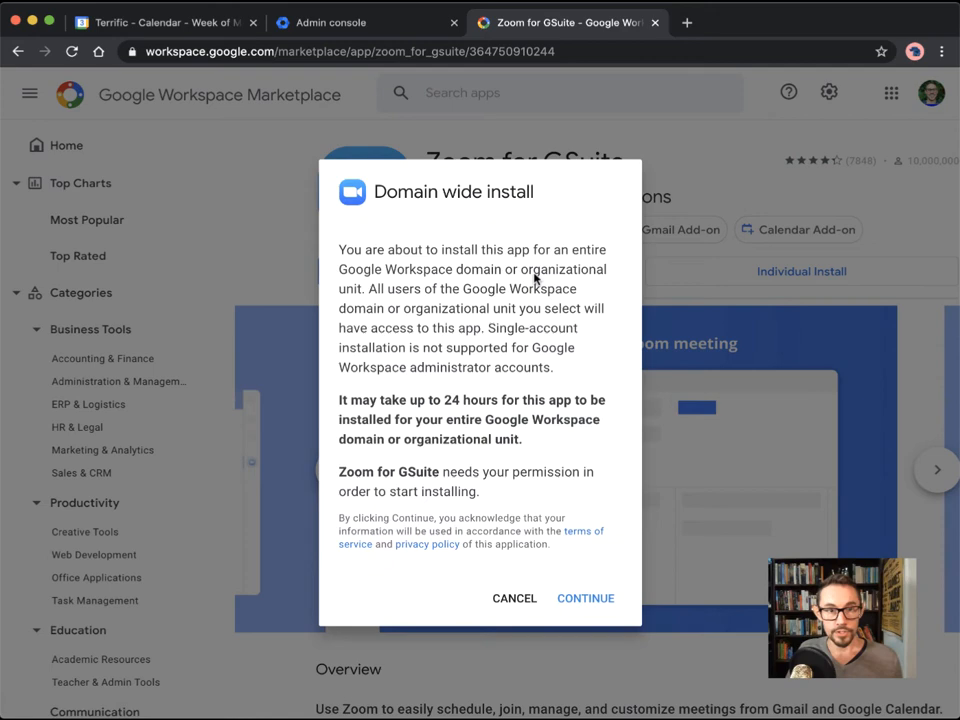
{"action": "left_click", "coordinate": [585, 597]}
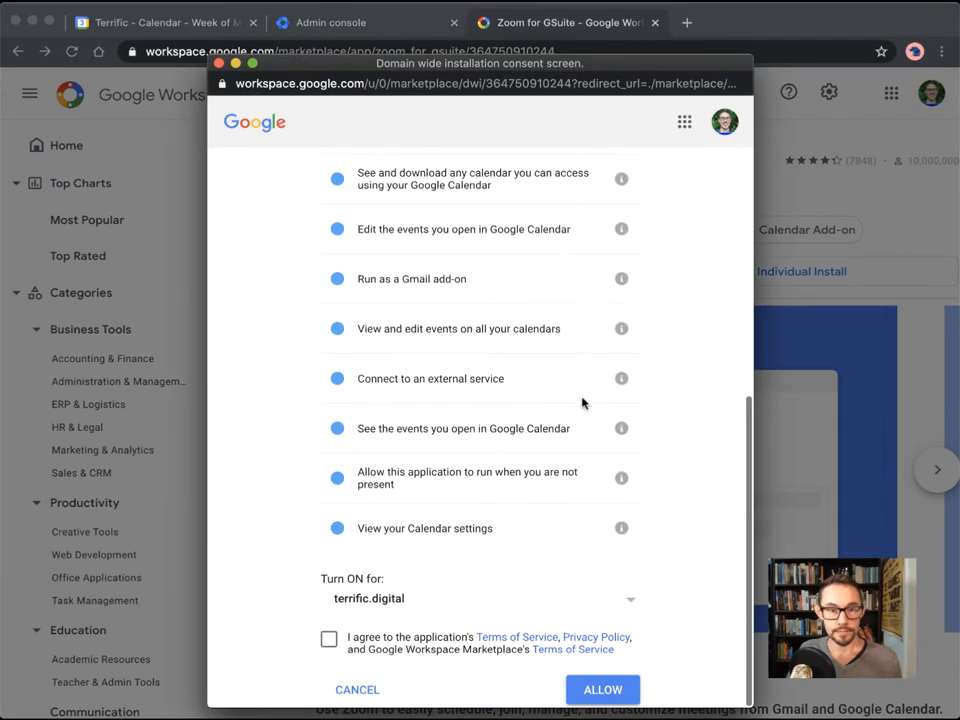
{"action": "left_click", "coordinate": [329, 638]}
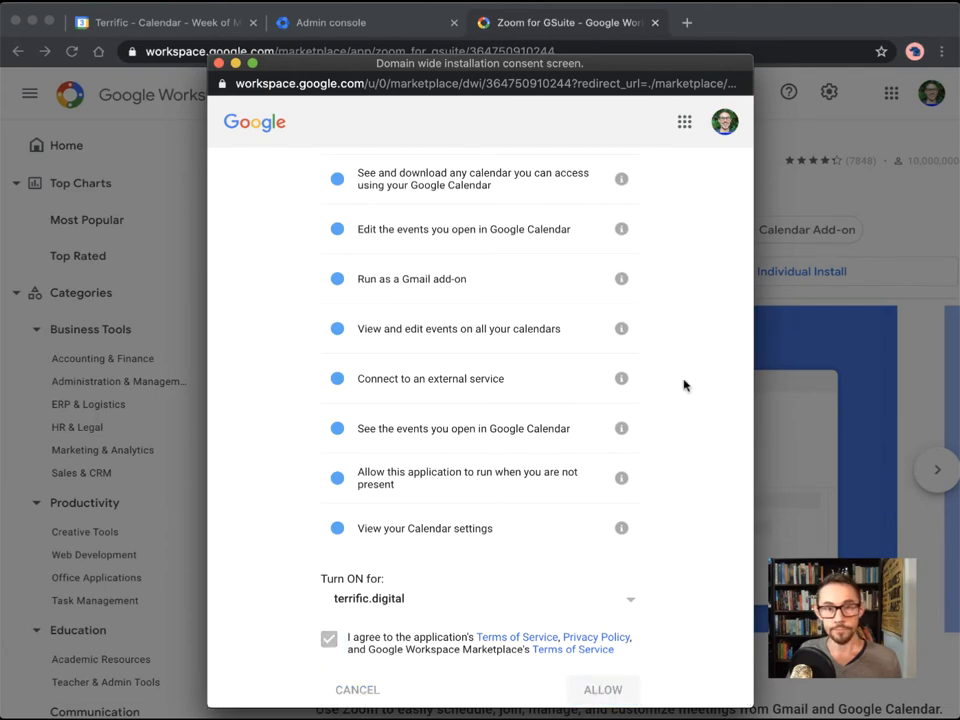
{"action": "left_click", "coordinate": [602, 689]}
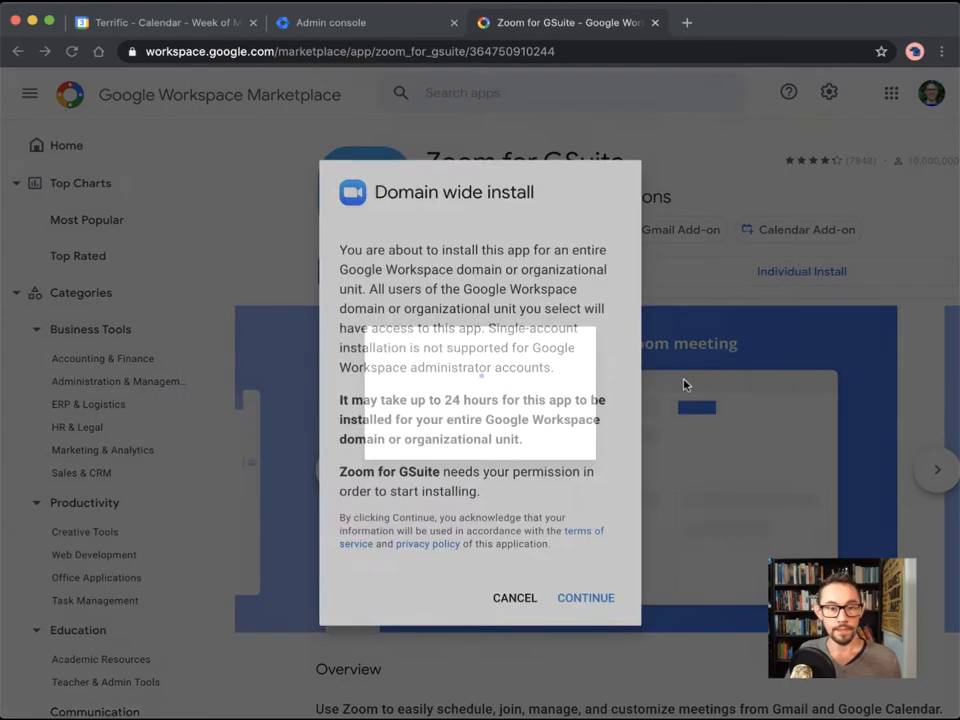
{"action": "left_click", "coordinate": [585, 597]}
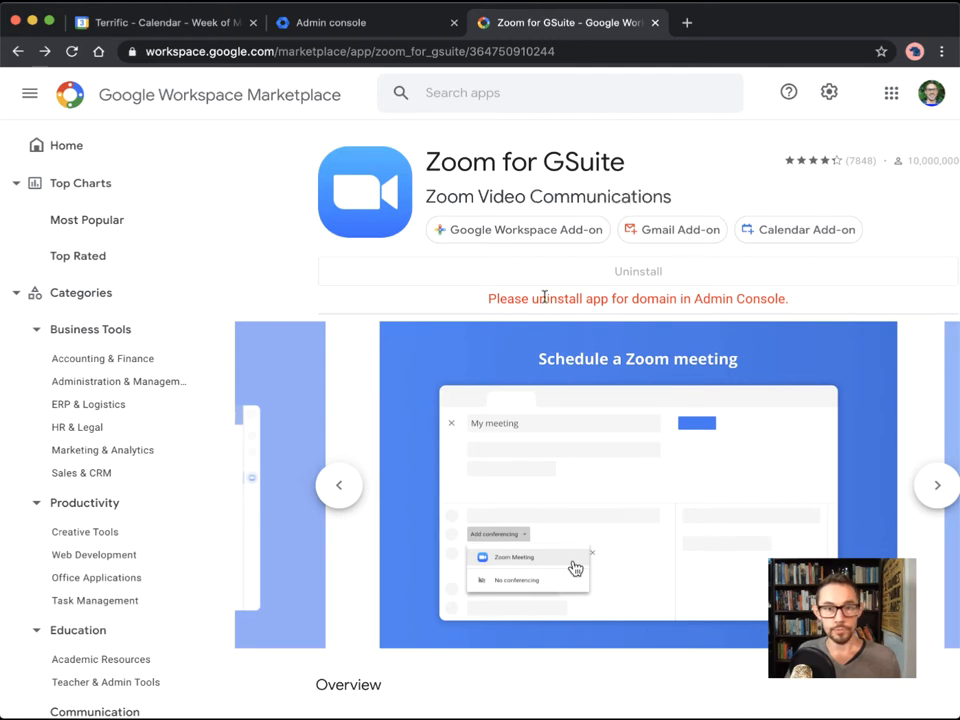
{"action": "double_click", "coordinate": [460, 162]}
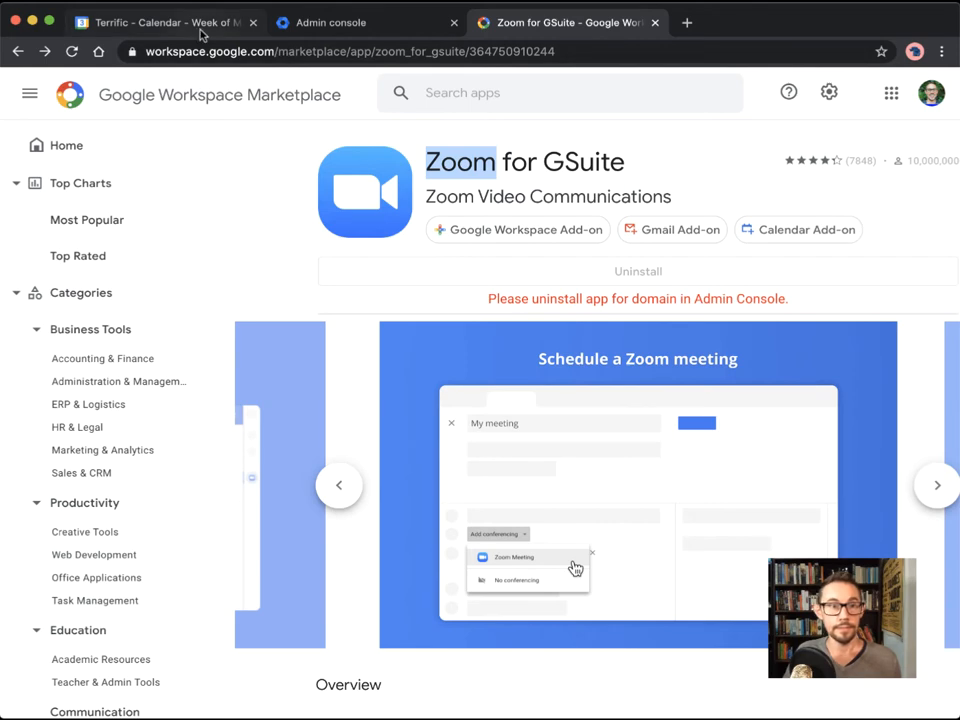
Step: Create a Wednesday, March 10, 11am event draft and attach a Zoom Meeting as conferencing
{"action": "left_click", "coordinate": [160, 22]}
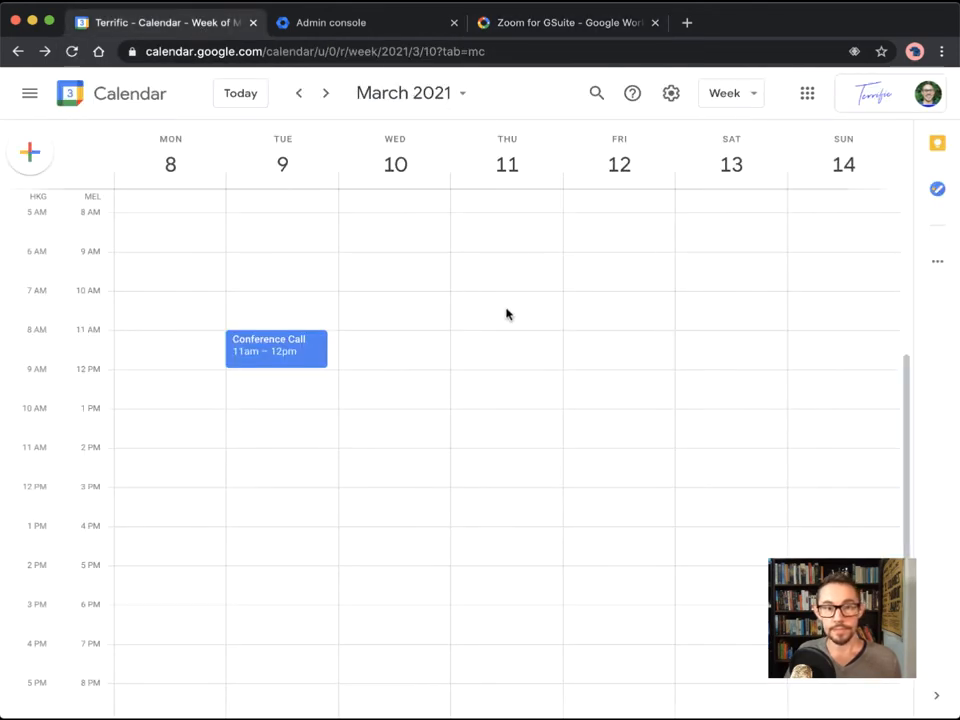
{"action": "left_click", "coordinate": [393, 349]}
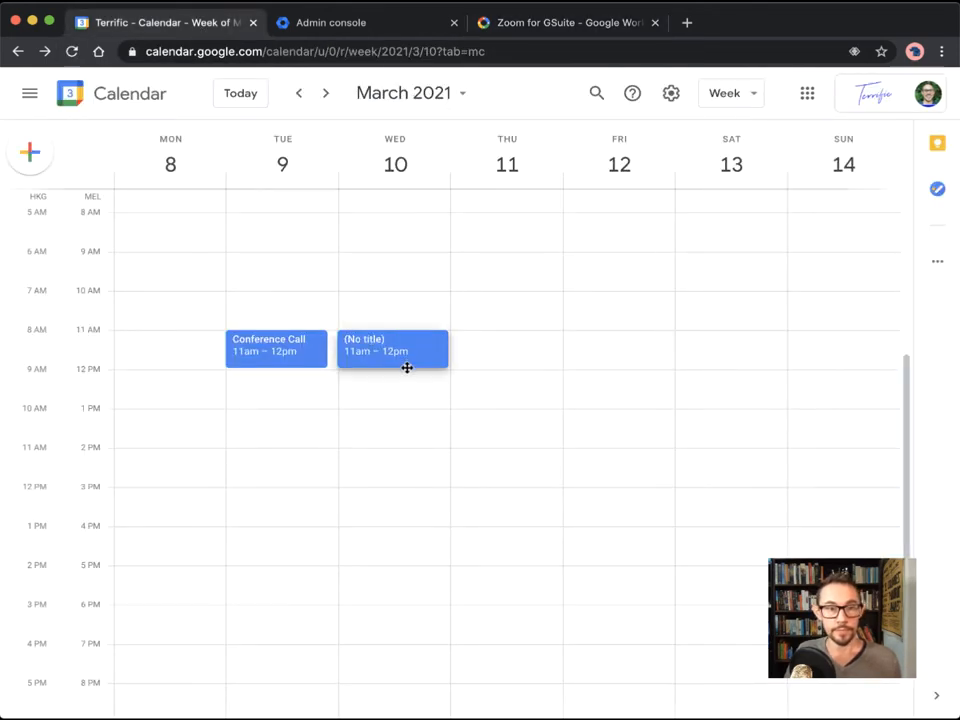
{"action": "left_click", "coordinate": [392, 348]}
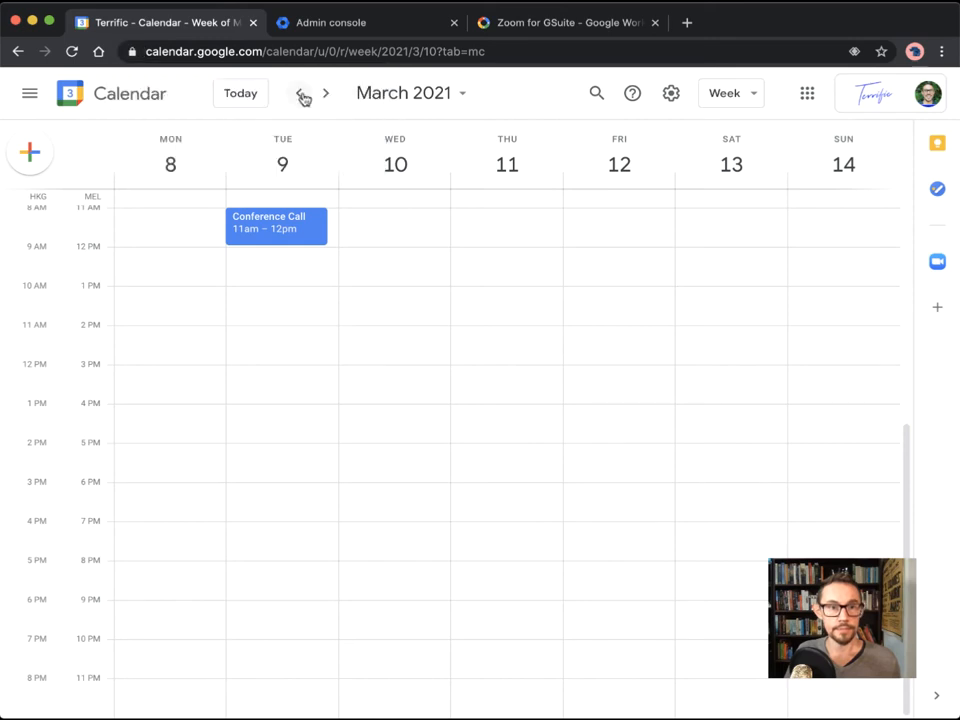
{"action": "left_click", "coordinate": [388, 226]}
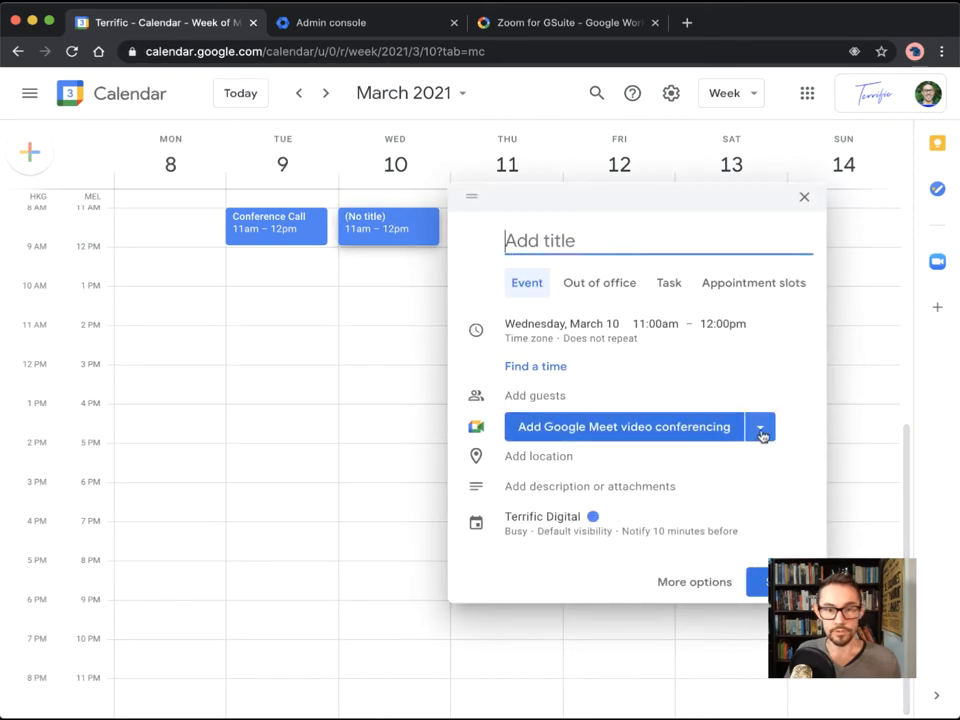
{"action": "left_click", "coordinate": [760, 427]}
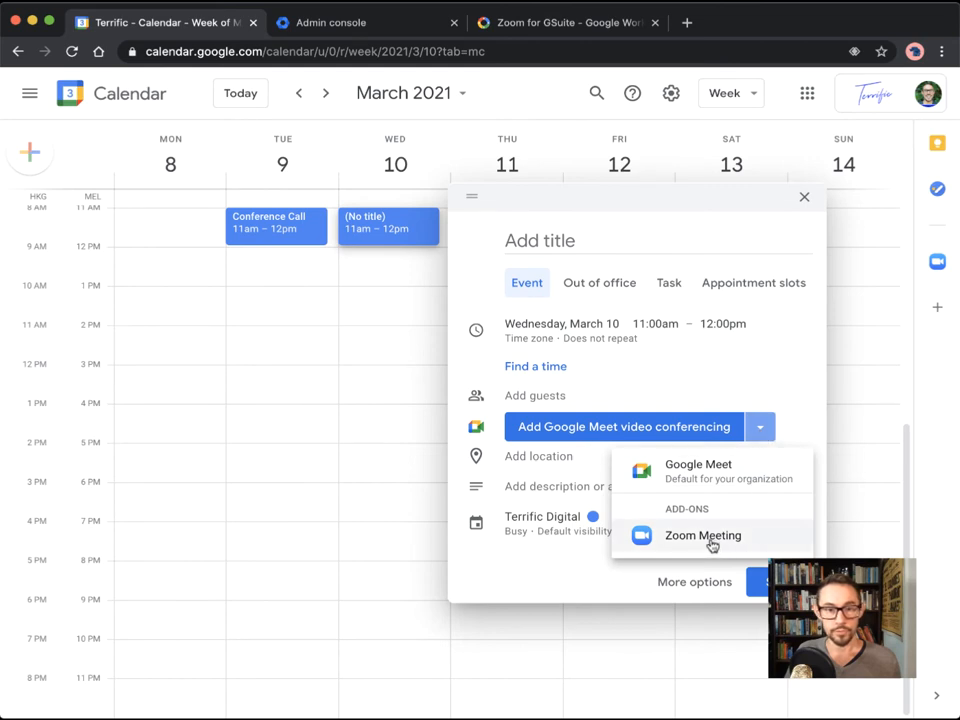
{"action": "left_click", "coordinate": [703, 535]}
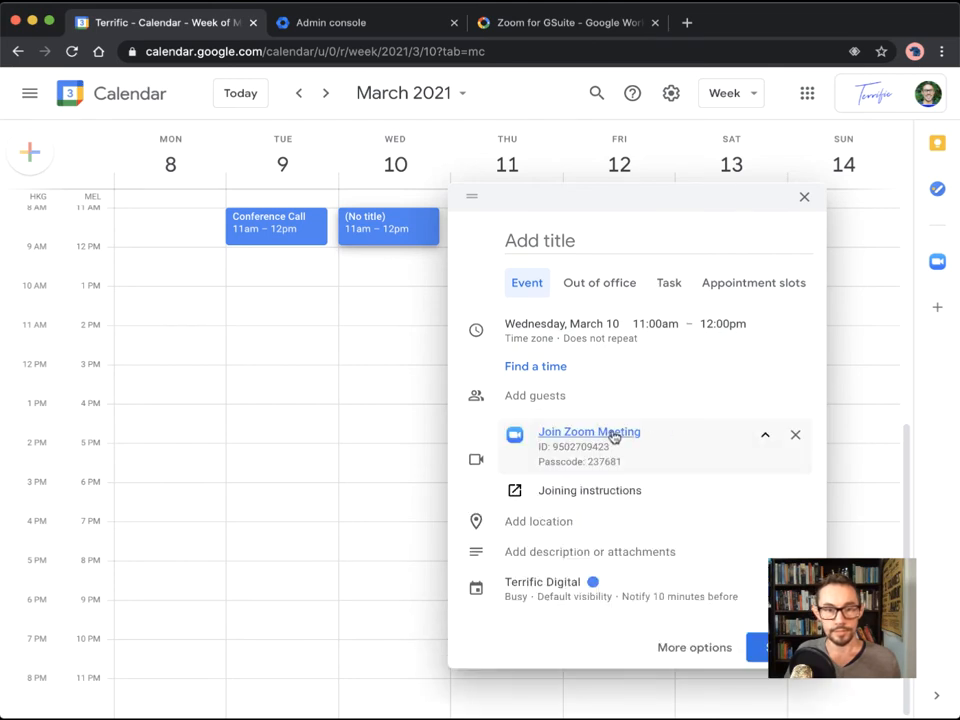
{"action": "mouse_move", "coordinate": [640, 418]}
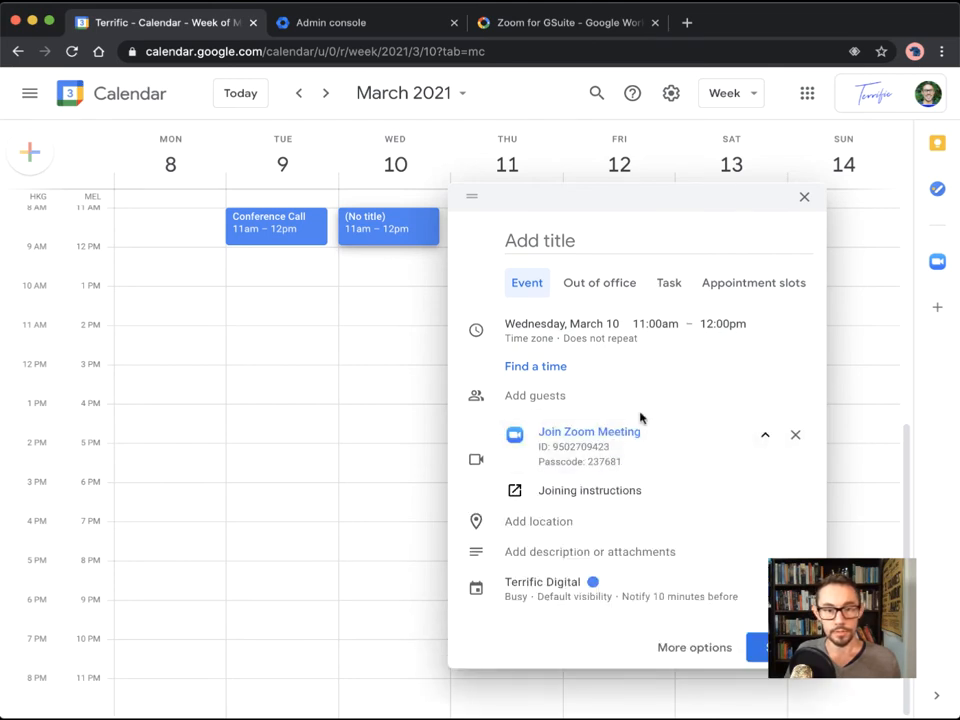
{"action": "mouse_move", "coordinate": [670, 375]}
{"action": "type", "text": "zoom"}
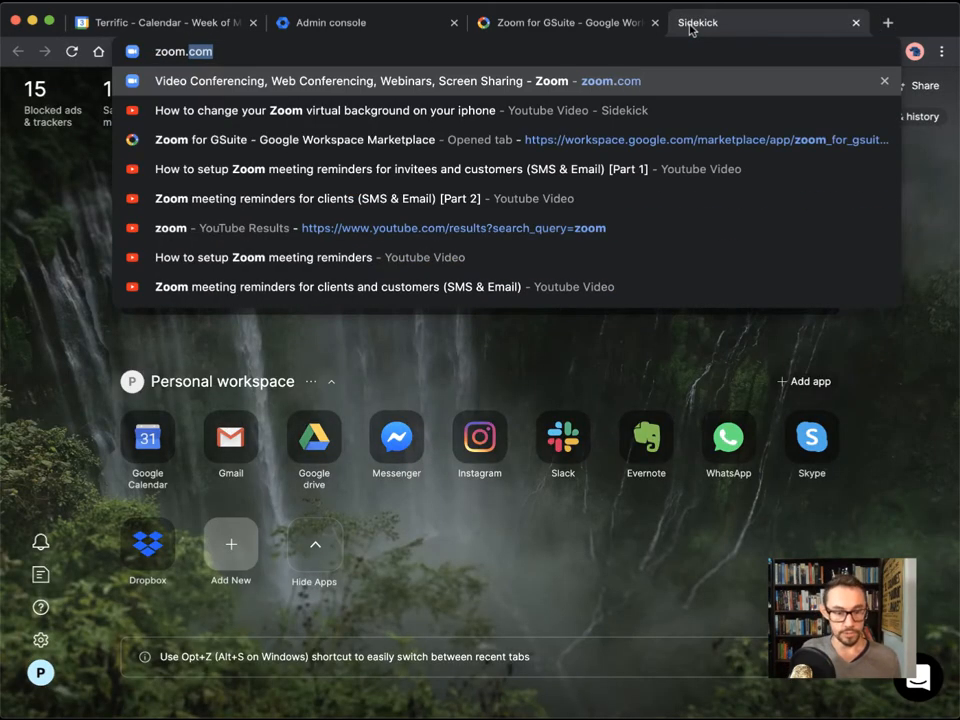
Step: Open the Zoom sign-in page on zoom.com, then go back to the Calendar draft
{"action": "left_click", "coordinate": [340, 81]}
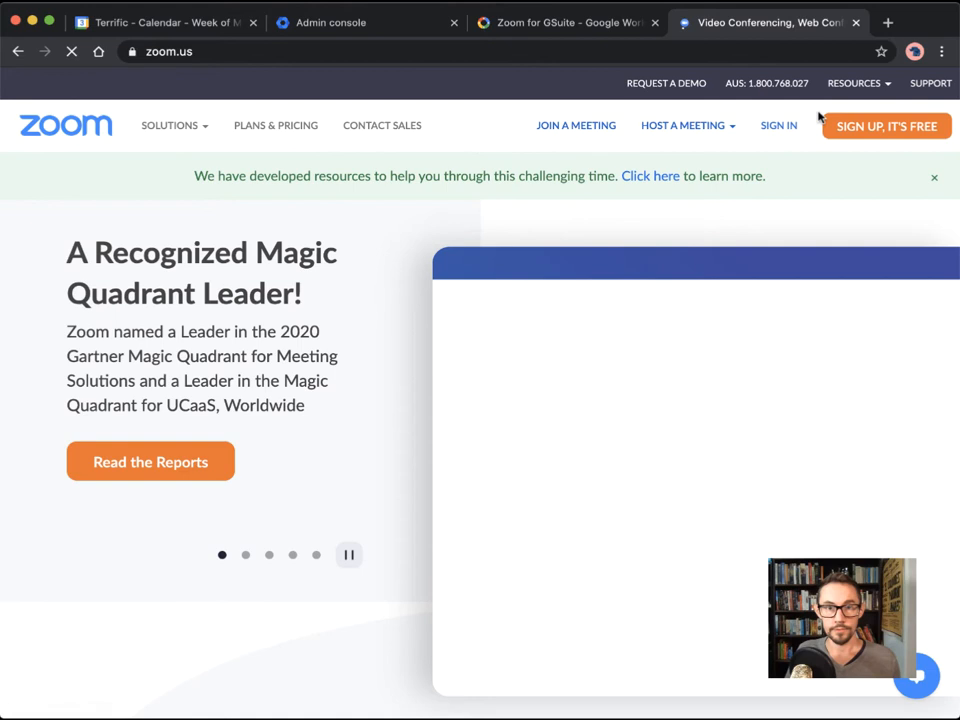
{"action": "left_click", "coordinate": [778, 125]}
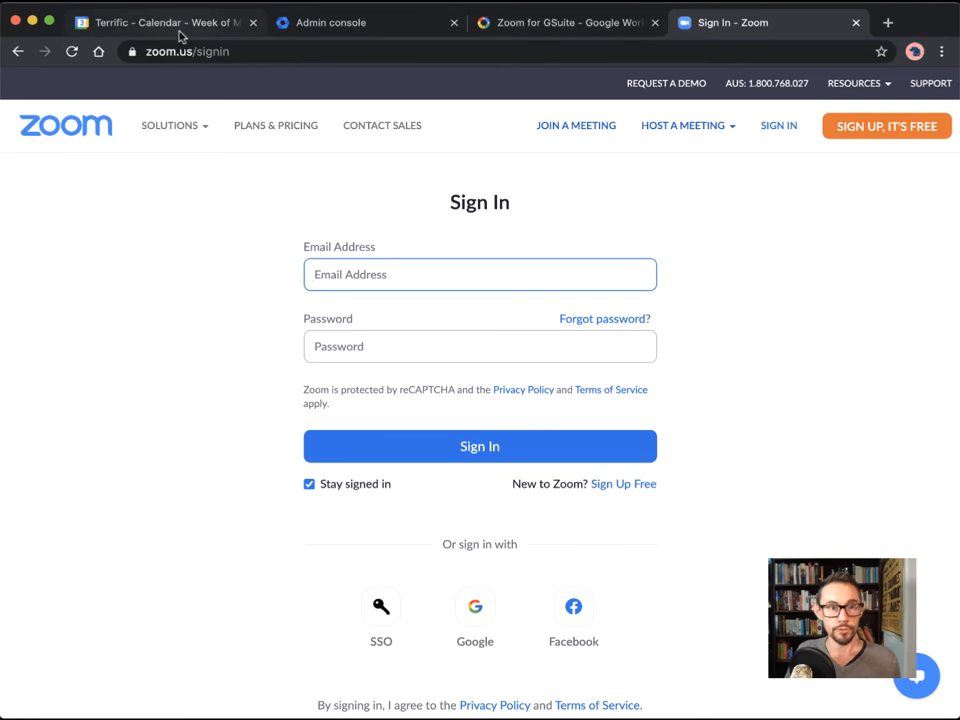
{"action": "left_click", "coordinate": [160, 22]}
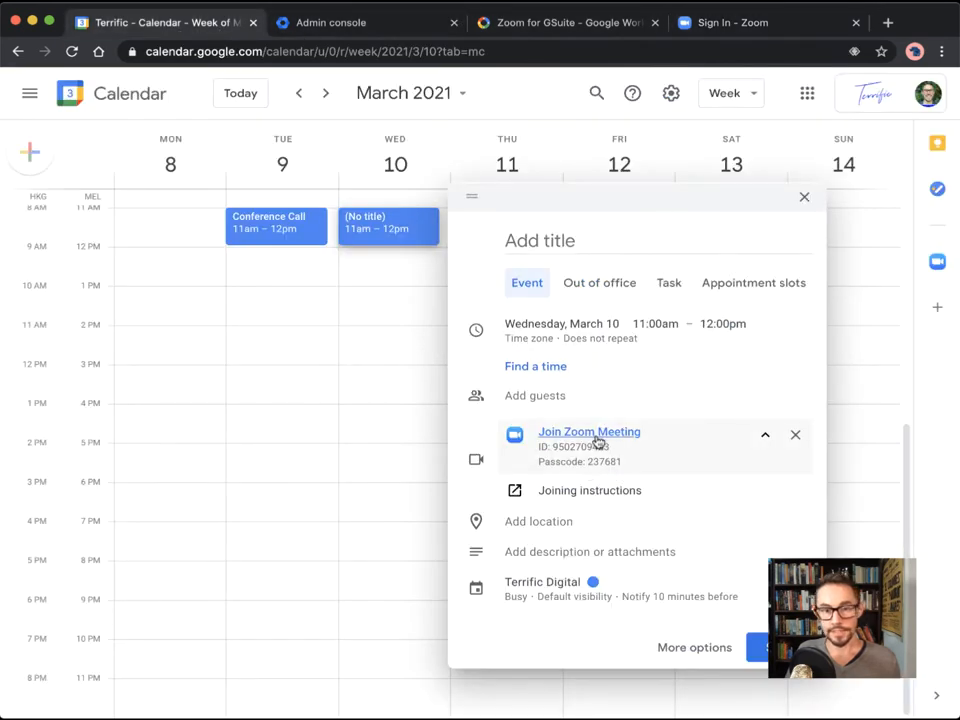
Step: Save the Wednesday Zoom event, then create and discard a test Tuesday event
{"action": "left_click", "coordinate": [804, 196]}
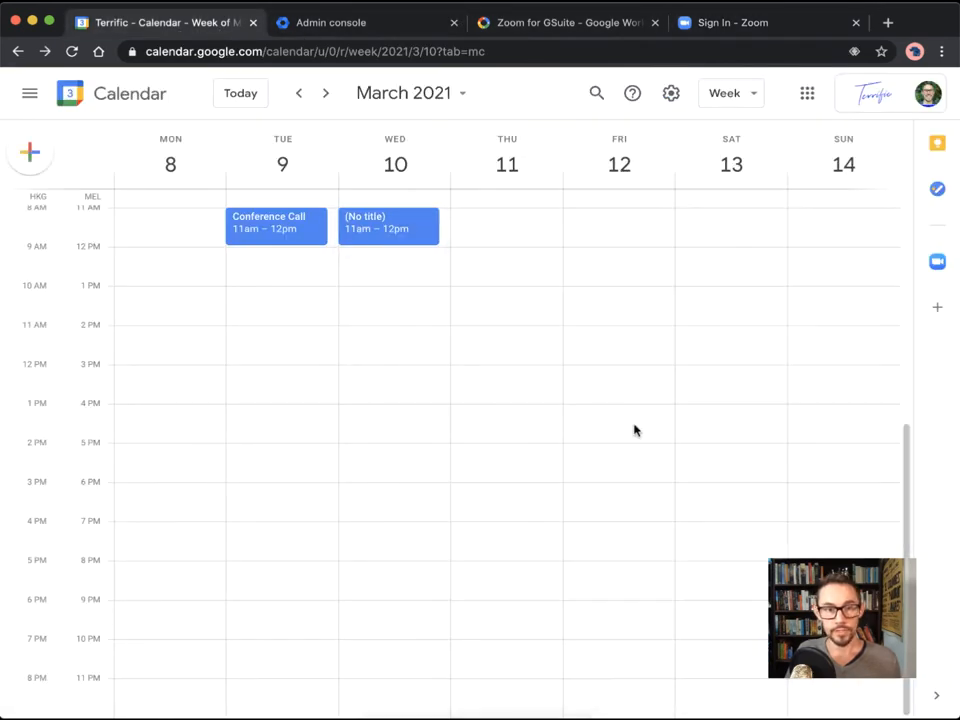
{"action": "left_click", "coordinate": [388, 226]}
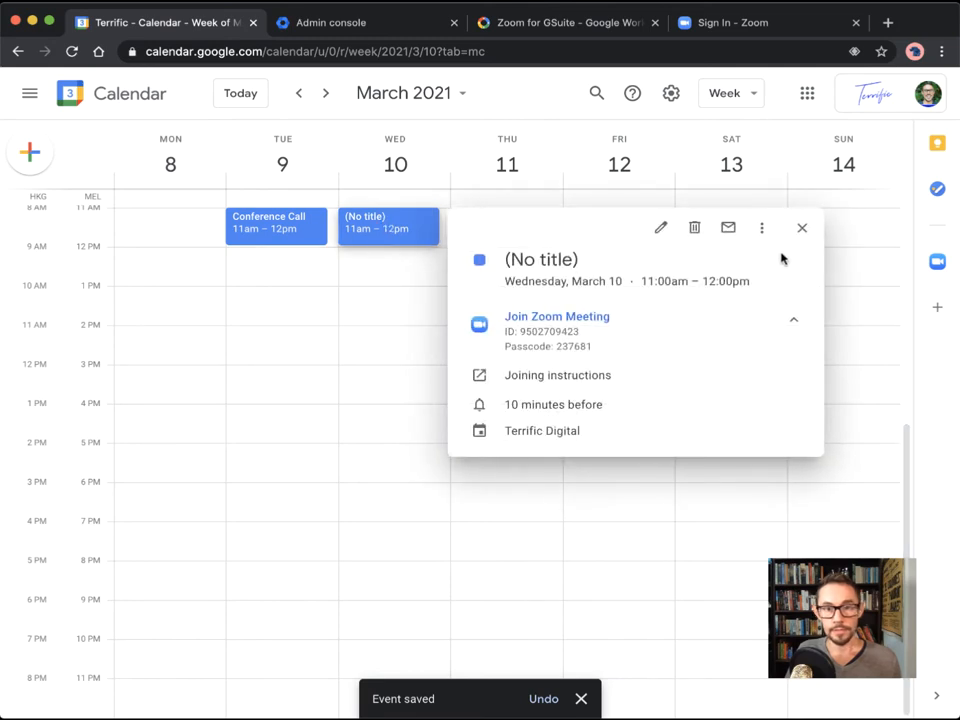
{"action": "left_click", "coordinate": [801, 227]}
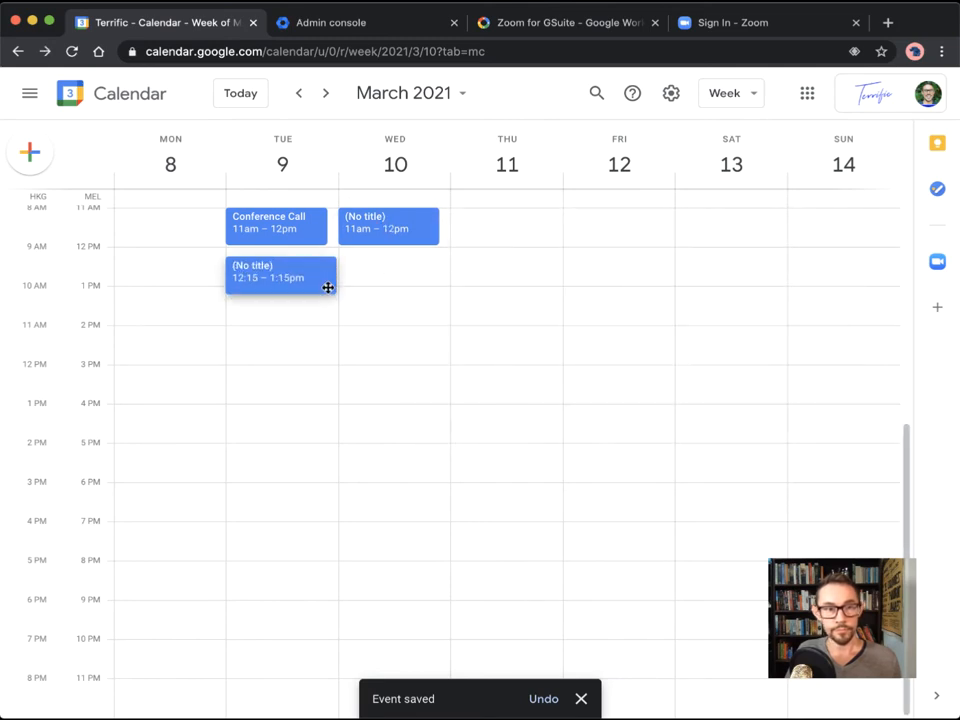
{"action": "left_click", "coordinate": [281, 271]}
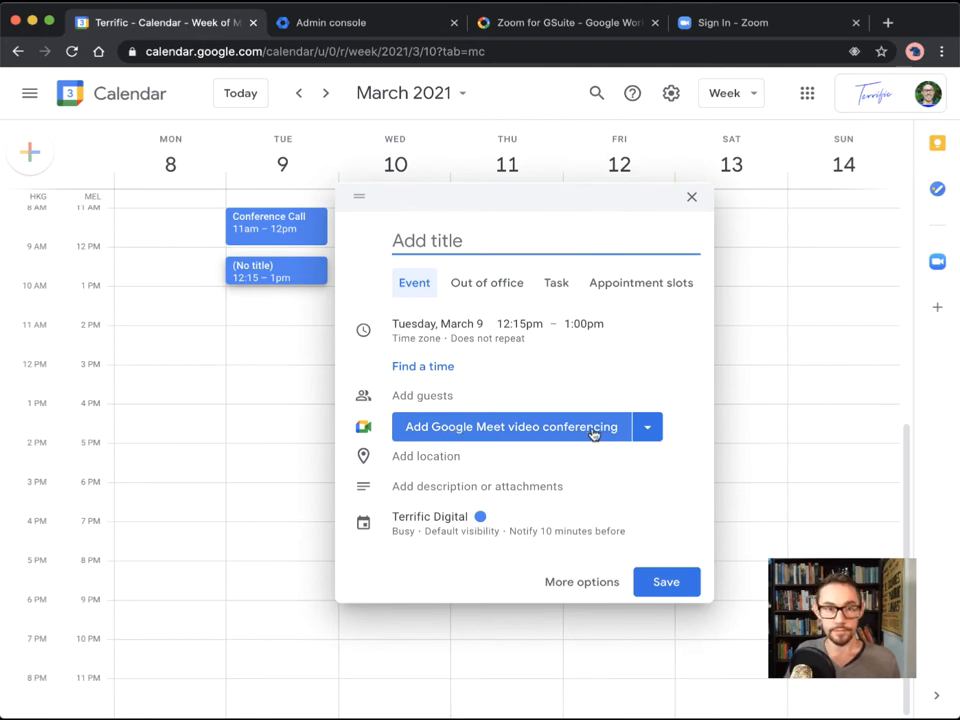
{"action": "left_click", "coordinate": [691, 197]}
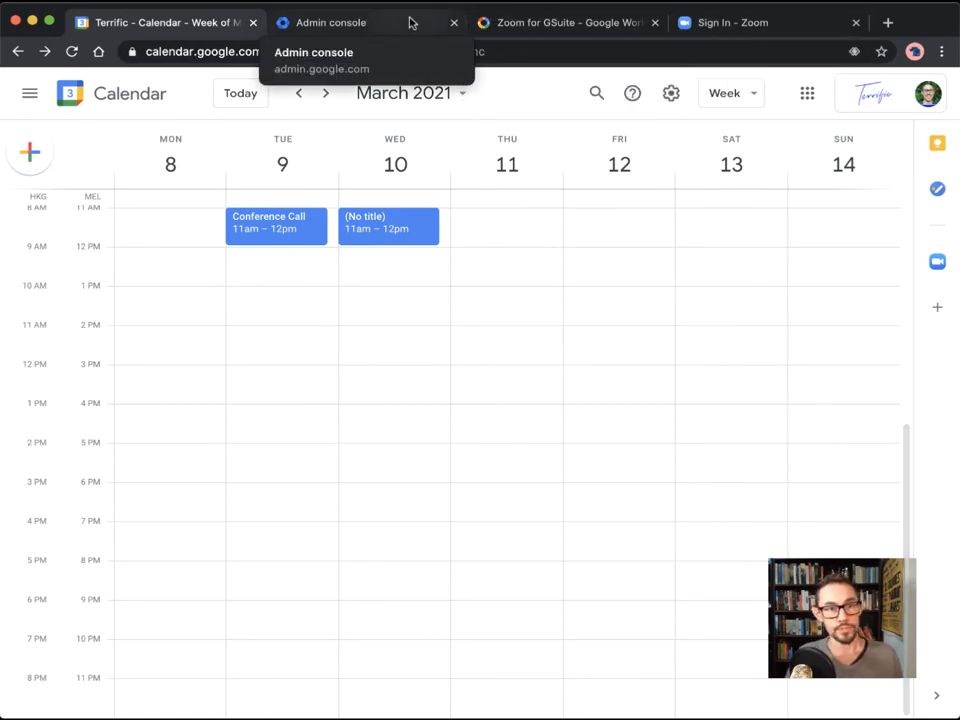
Step: Search the Admin console for 'calendar' and open the Calendar settings page
{"action": "left_click", "coordinate": [330, 22]}
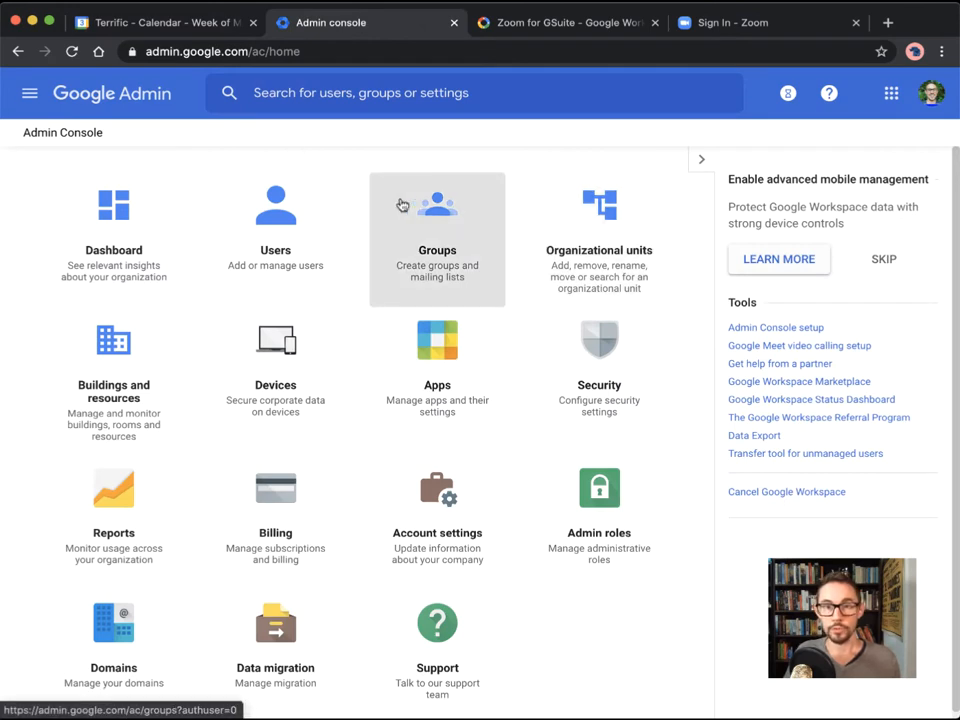
{"action": "mouse_move", "coordinate": [599, 204]}
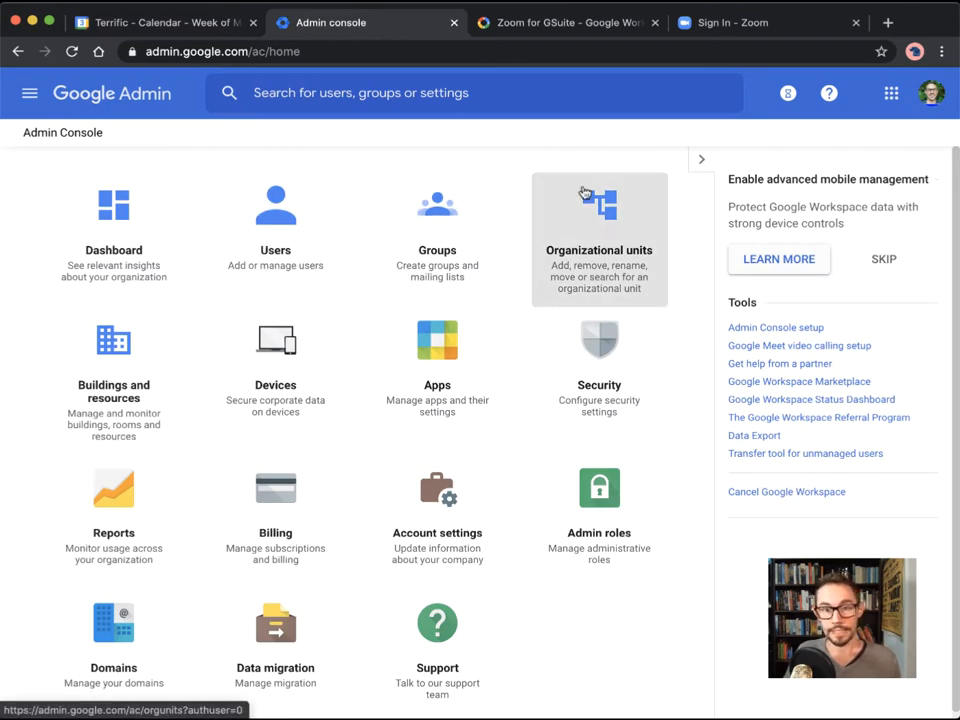
{"action": "mouse_move", "coordinate": [350, 328]}
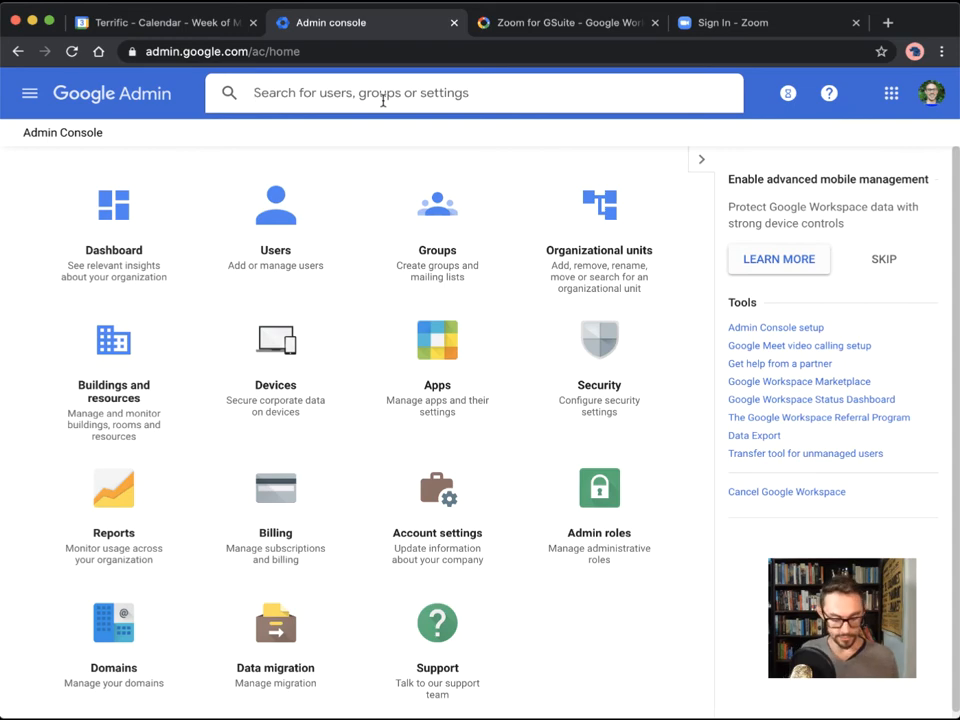
{"action": "type", "text": "caelndar"}
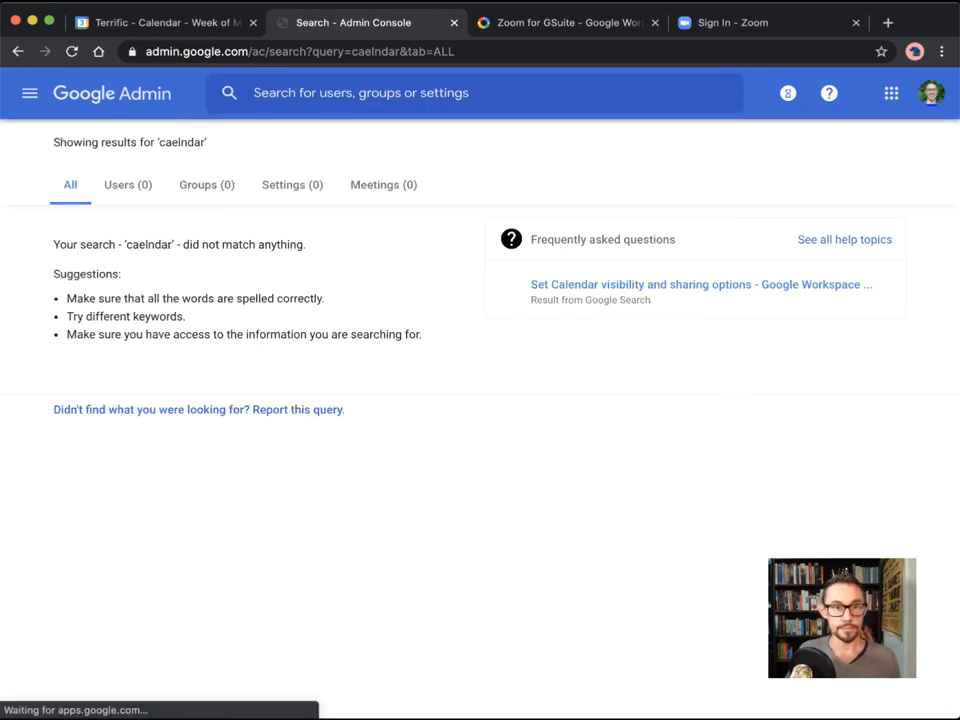
{"action": "type", "text": "calendar"}
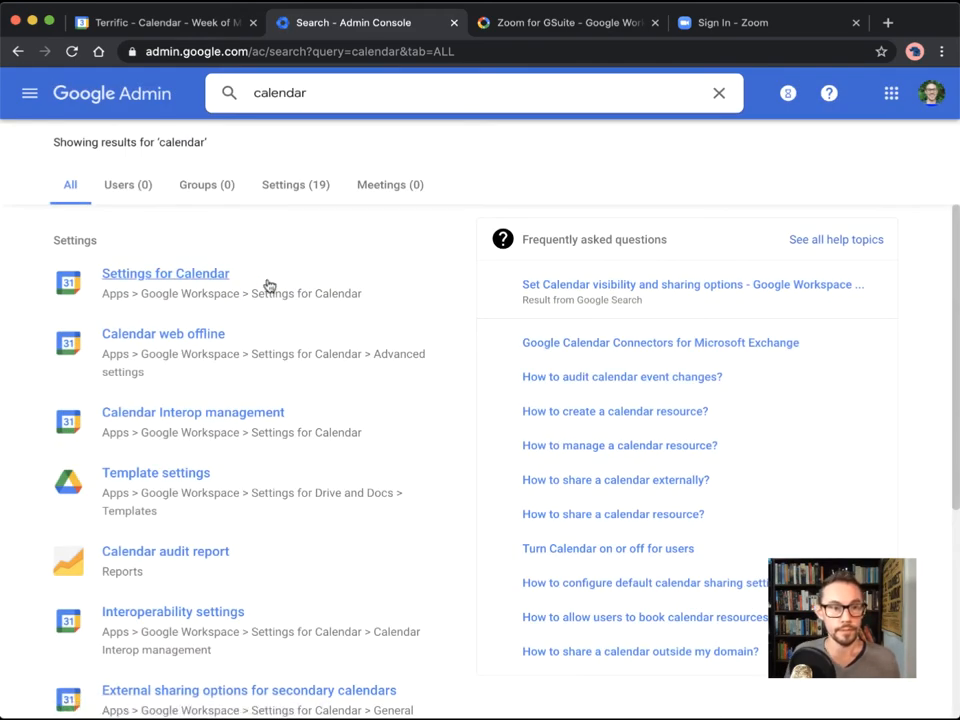
{"action": "left_click", "coordinate": [165, 273]}
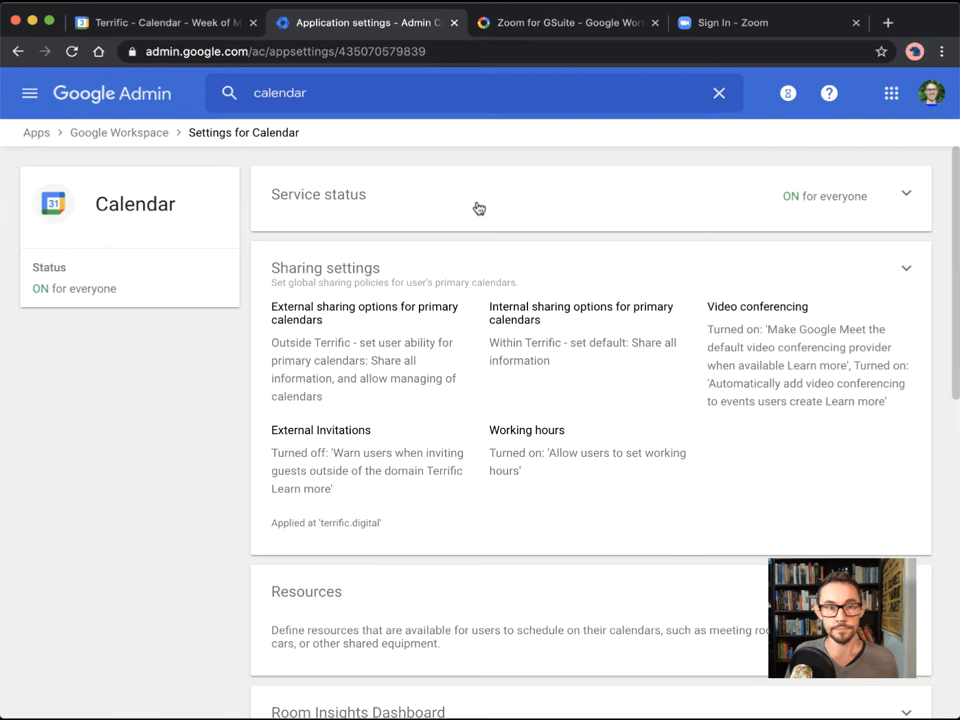
Step: In Calendar Sharing settings, uncheck Google Meet as default video conferencing provider and save
{"action": "scroll", "scroll_direction": "down", "scroll_amount": 3}
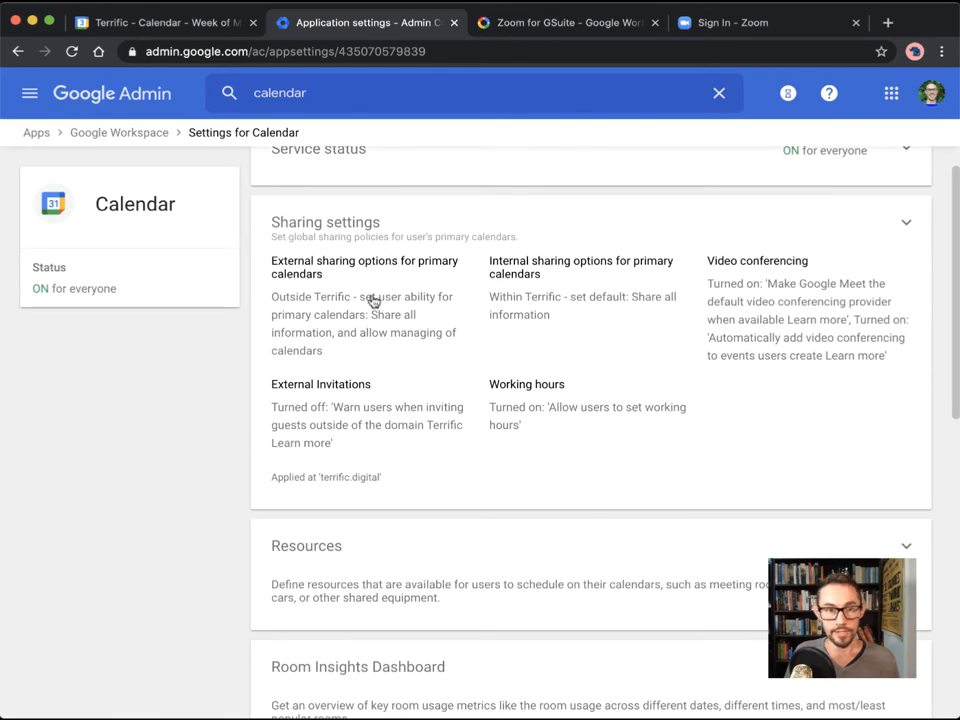
{"action": "mouse_move", "coordinate": [476, 353]}
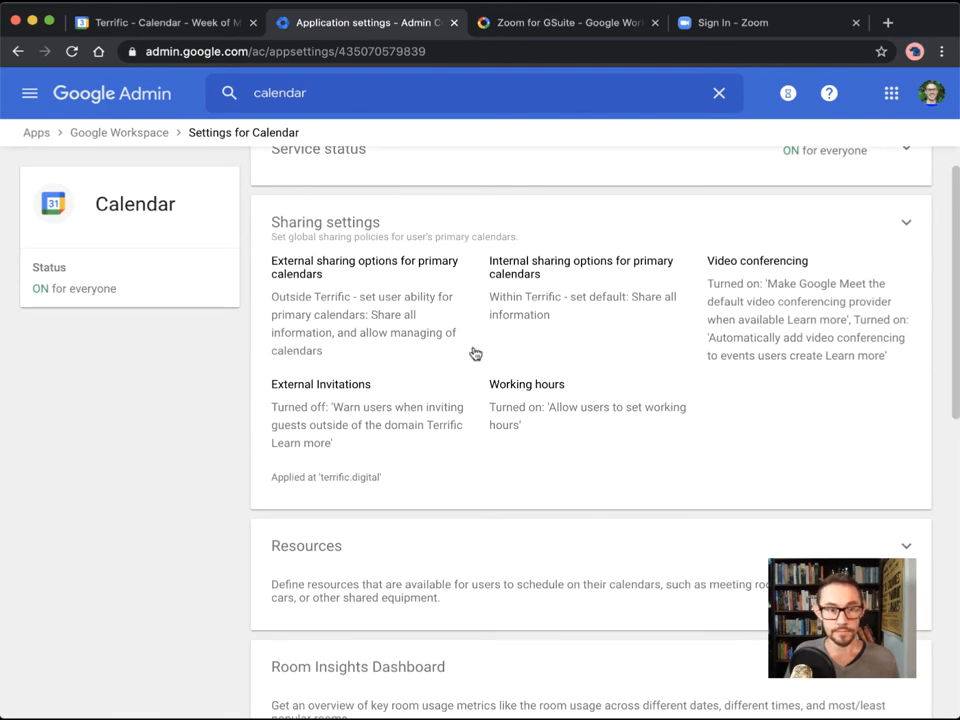
{"action": "left_click", "coordinate": [325, 221]}
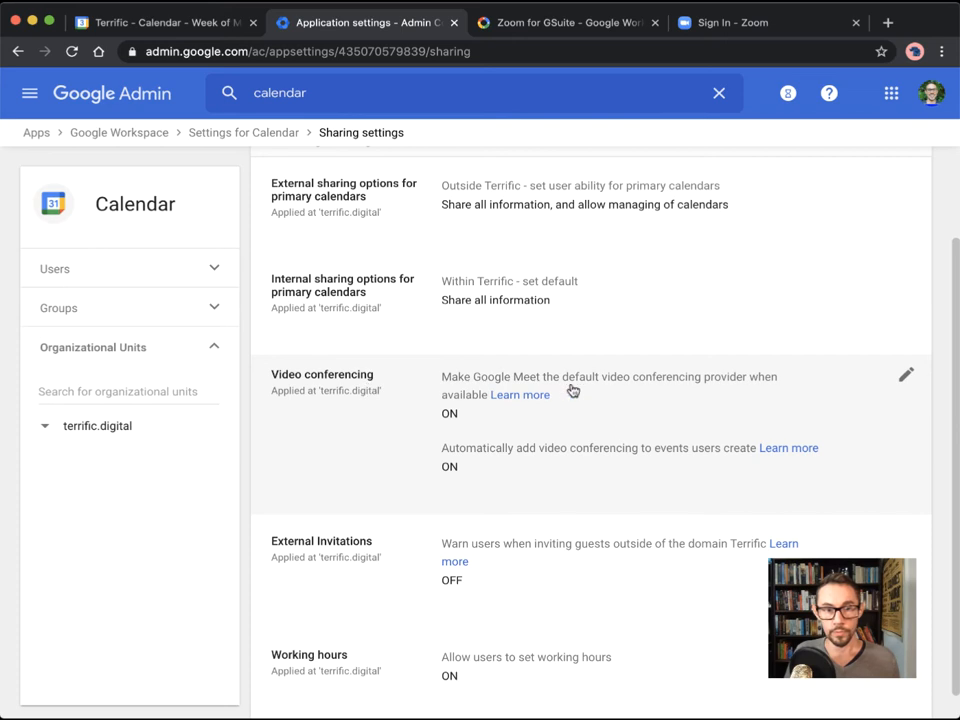
{"action": "mouse_move", "coordinate": [533, 388]}
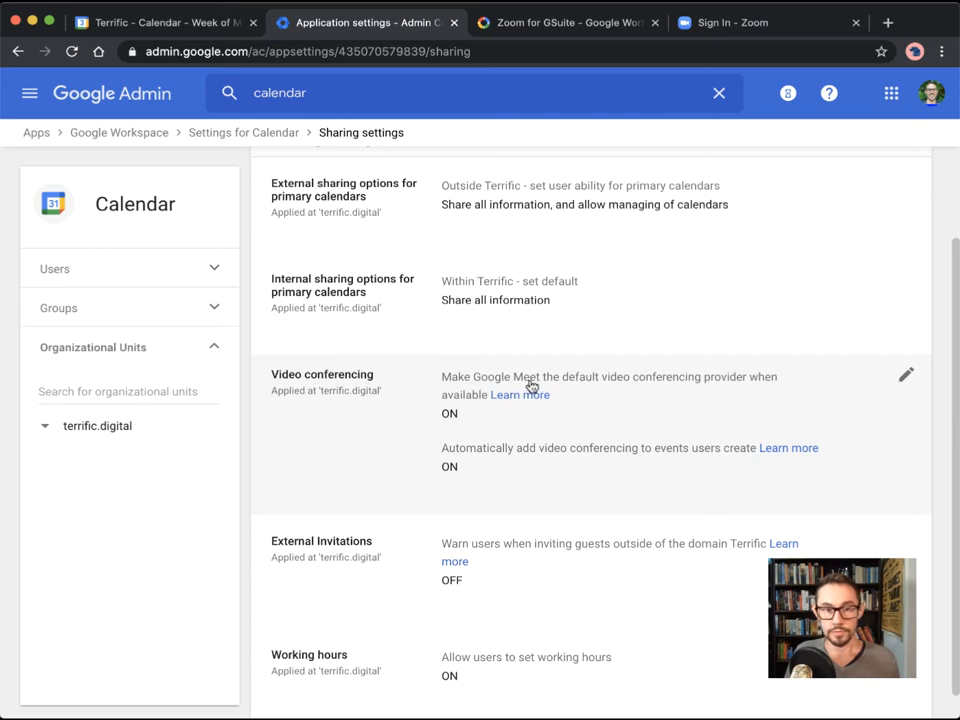
{"action": "mouse_move", "coordinate": [585, 387]}
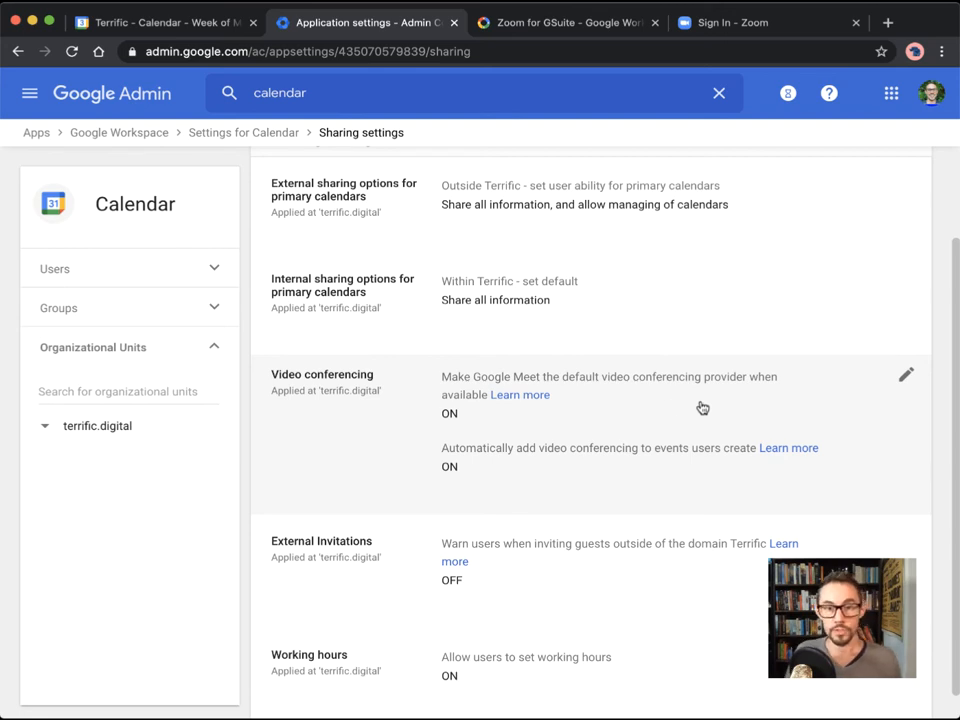
{"action": "left_click", "coordinate": [905, 374]}
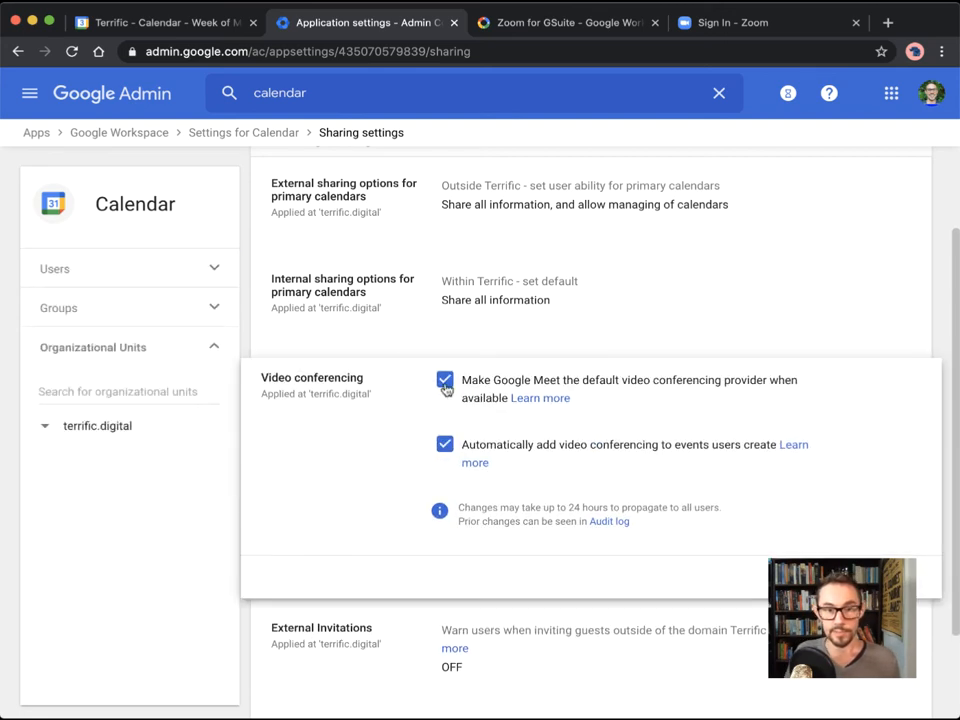
{"action": "left_click", "coordinate": [445, 381]}
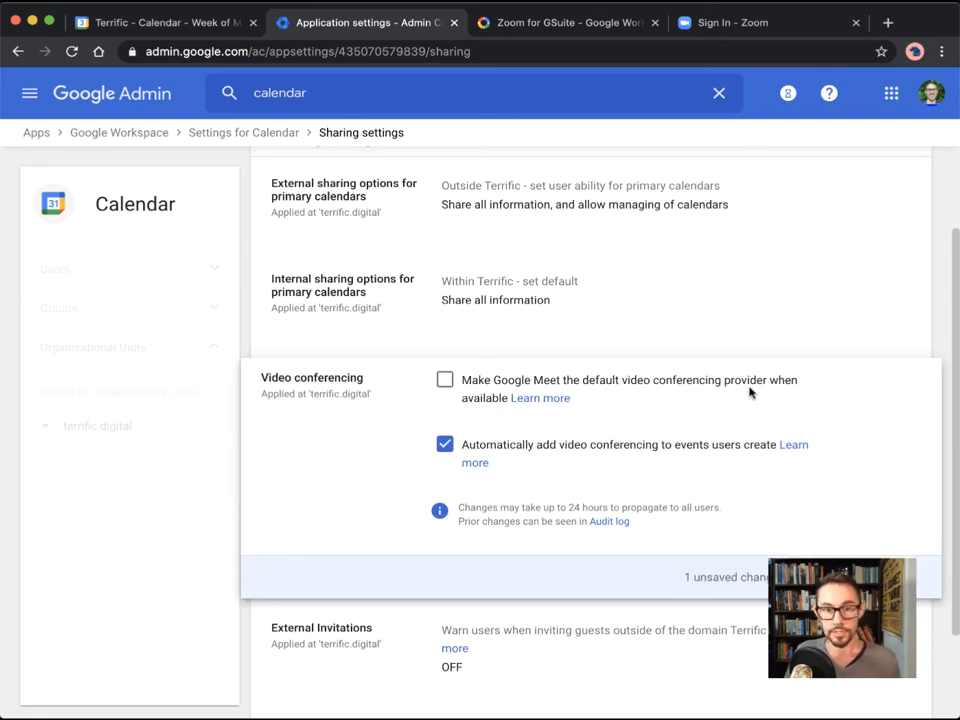
{"action": "mouse_move", "coordinate": [560, 456]}
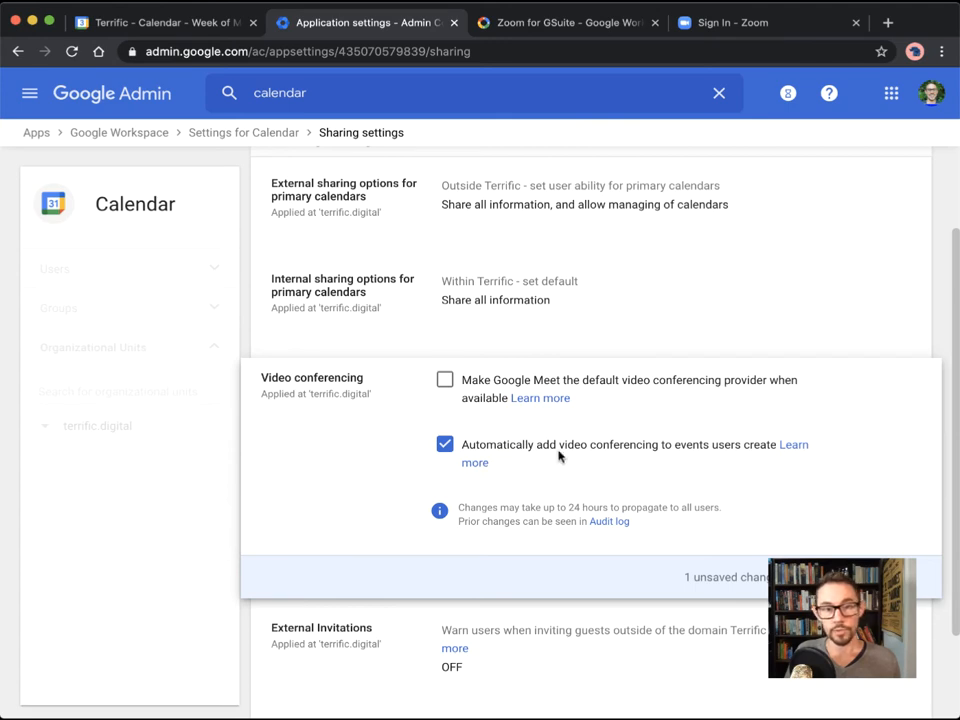
{"action": "mouse_move", "coordinate": [655, 457]}
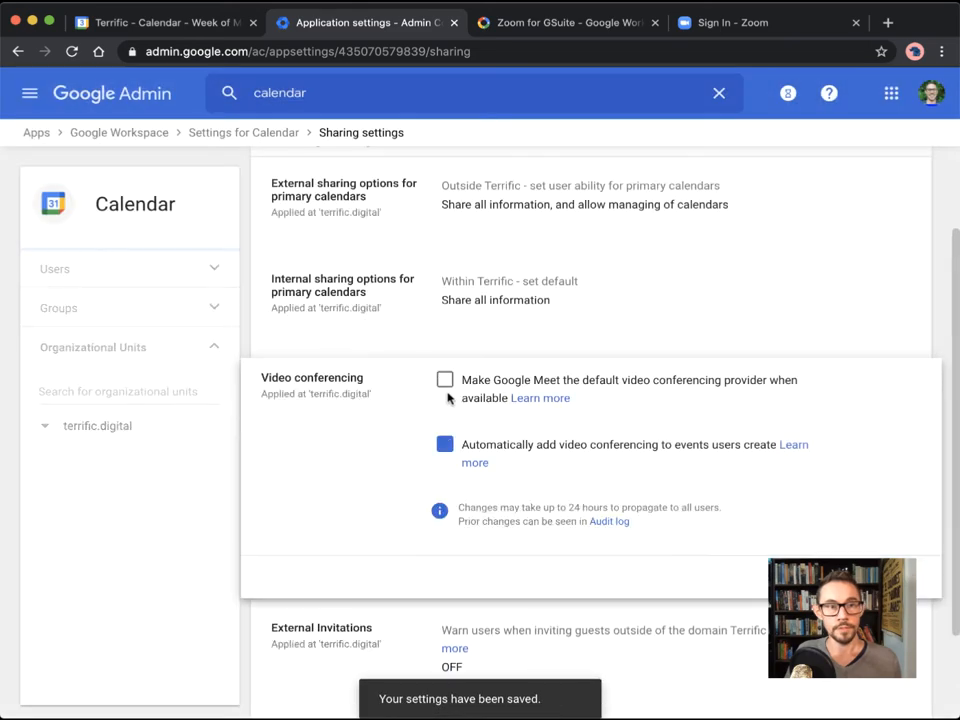
{"action": "left_click", "coordinate": [444, 444]}
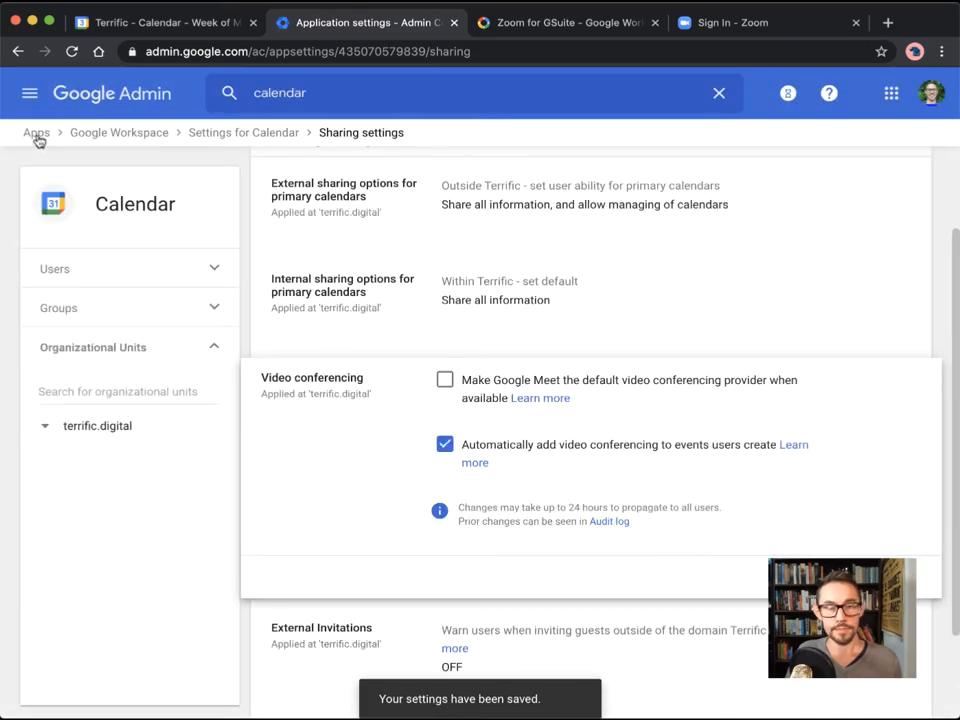
Step: Turn Google Meet OFF for everyone under Apps > Google Workspace, then return to Calendar
{"action": "left_click", "coordinate": [36, 132]}
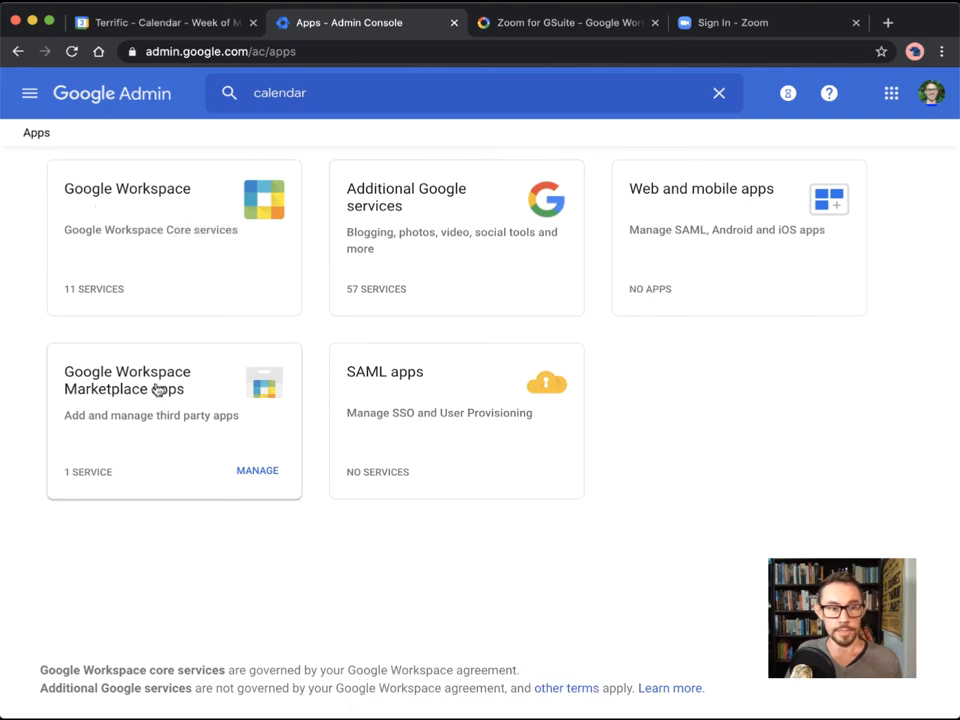
{"action": "left_click", "coordinate": [127, 189]}
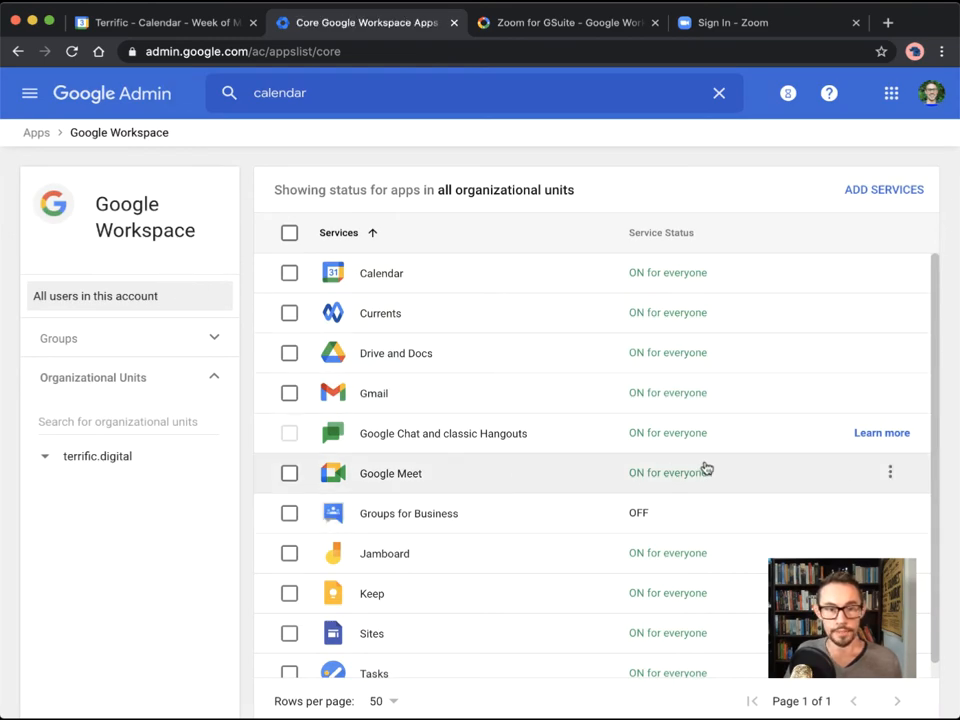
{"action": "left_click", "coordinate": [889, 471]}
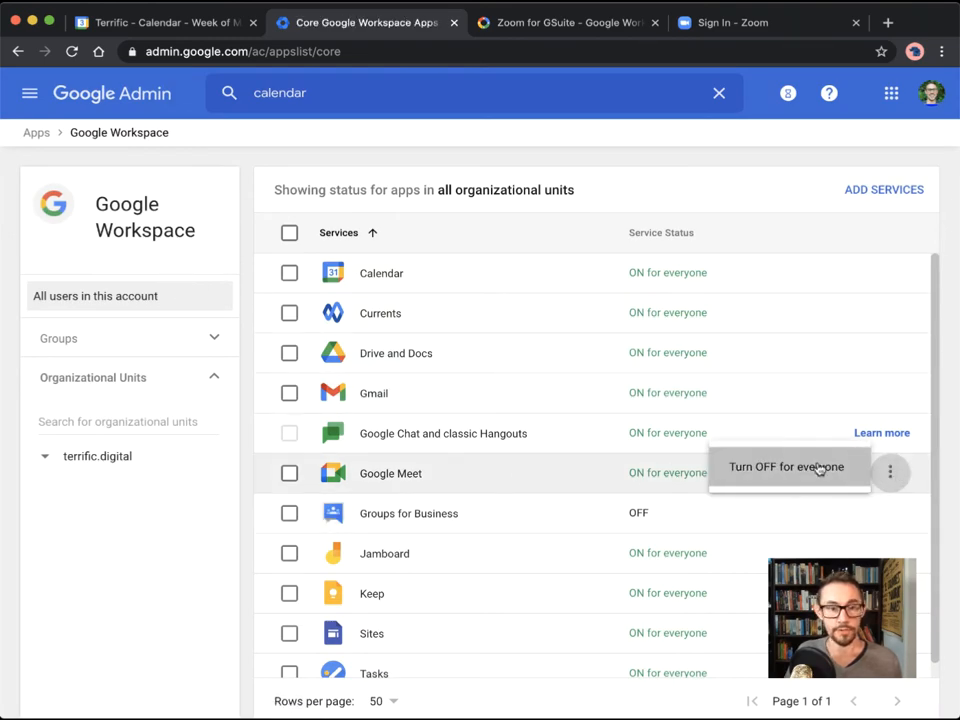
{"action": "left_click", "coordinate": [788, 467]}
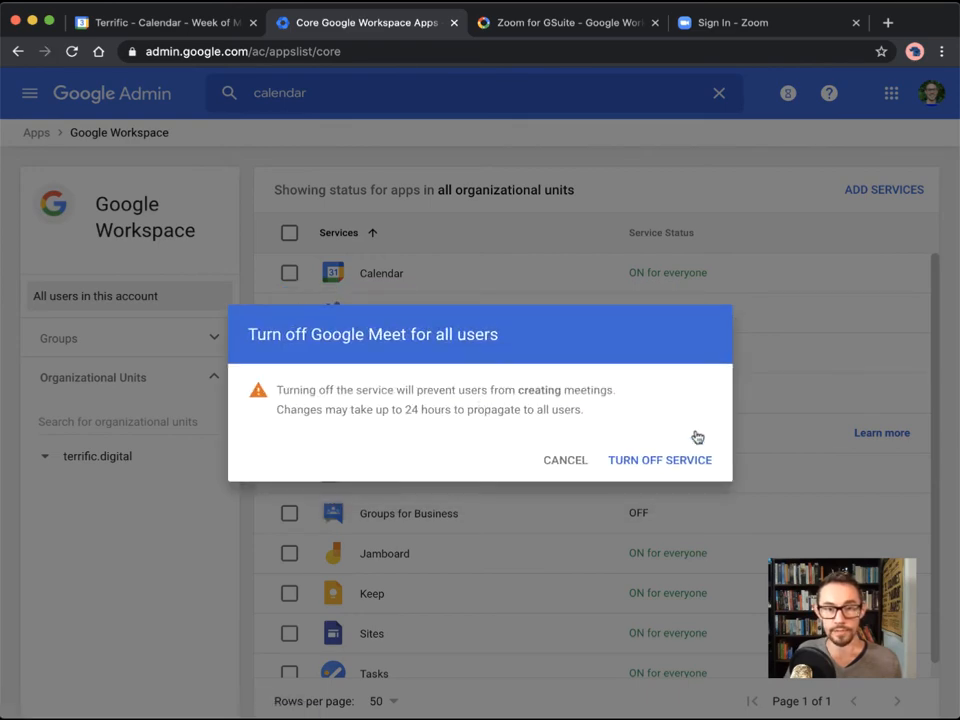
{"action": "left_click", "coordinate": [659, 459]}
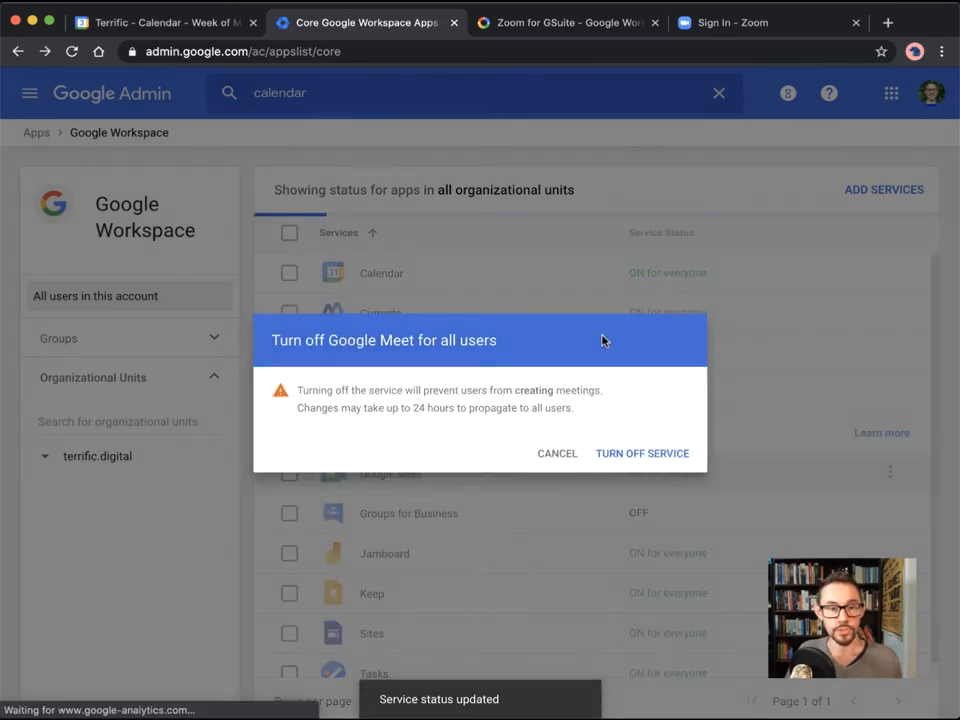
{"action": "left_click", "coordinate": [642, 453]}
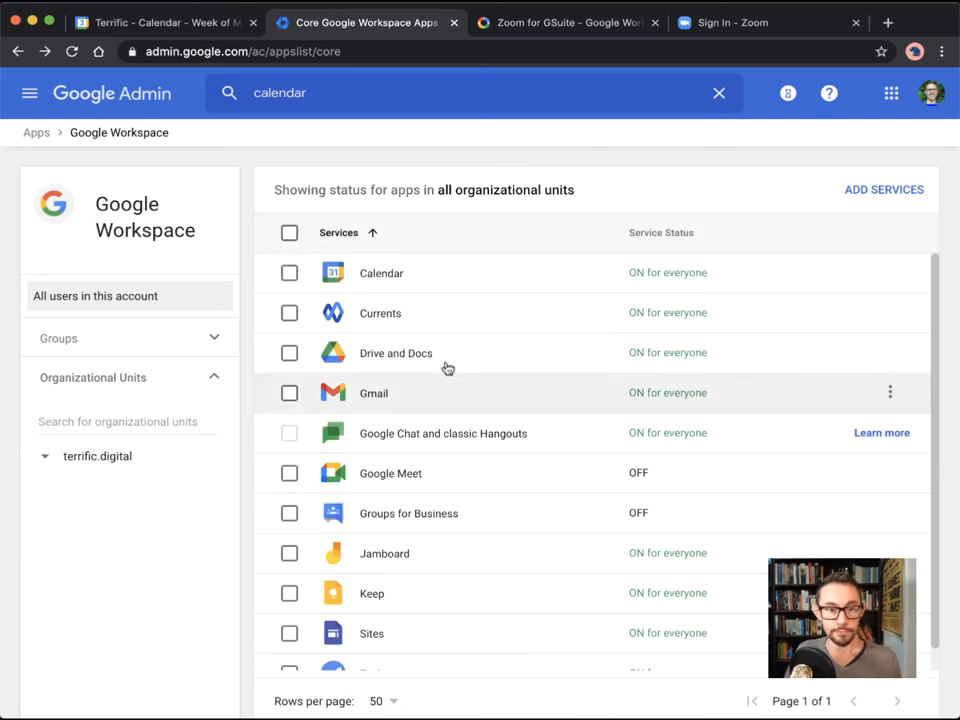
{"action": "left_click", "coordinate": [165, 22]}
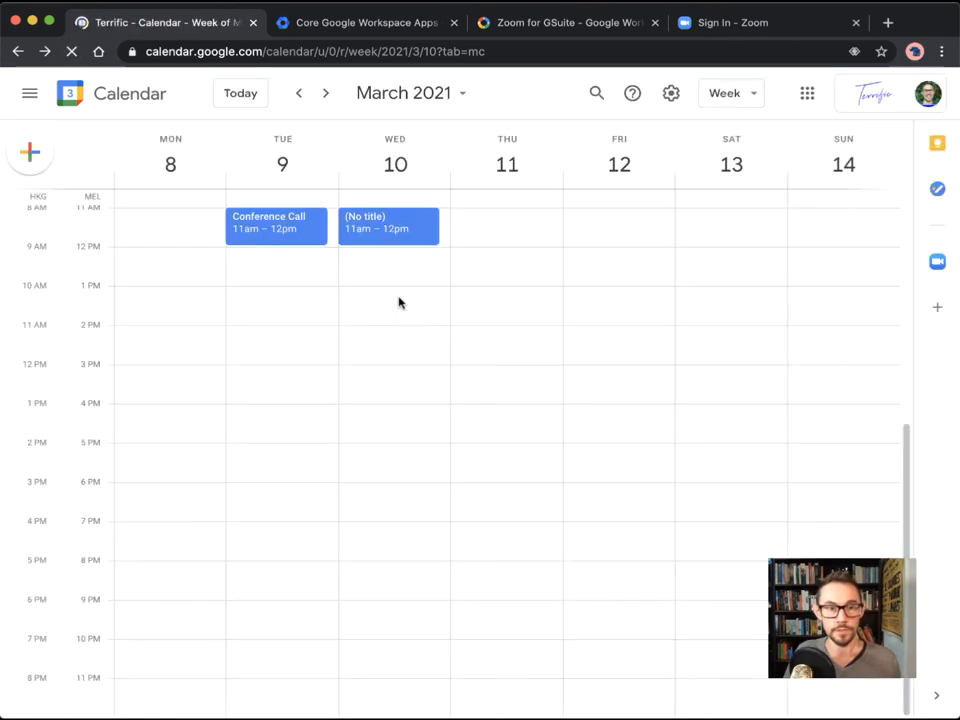
Step: Create a Wednesday 1pm 'Conference Call' event and attach a Zoom Meeting as conferencing
{"action": "left_click", "coordinate": [389, 305]}
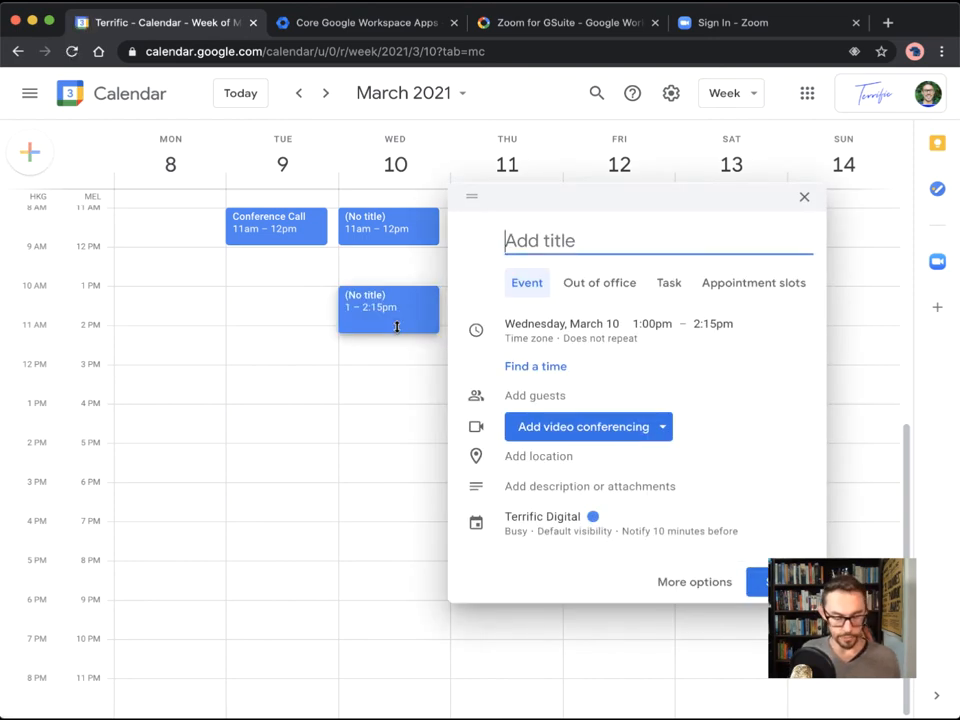
{"action": "type", "text": "Confer"}
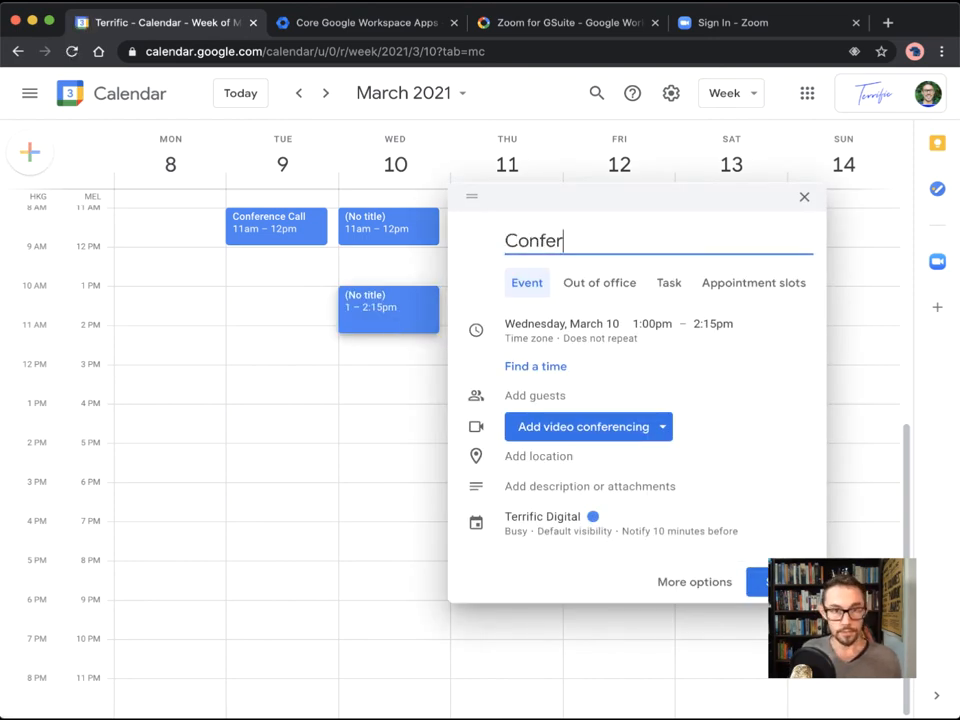
{"action": "type", "text": "ence Call"}
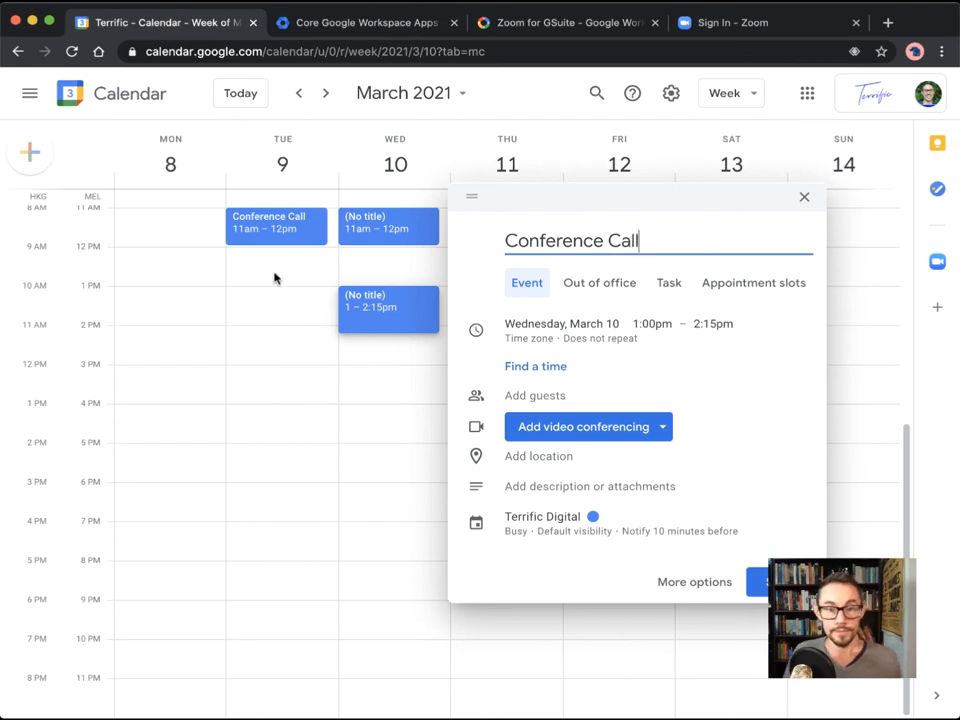
{"action": "left_click", "coordinate": [661, 427]}
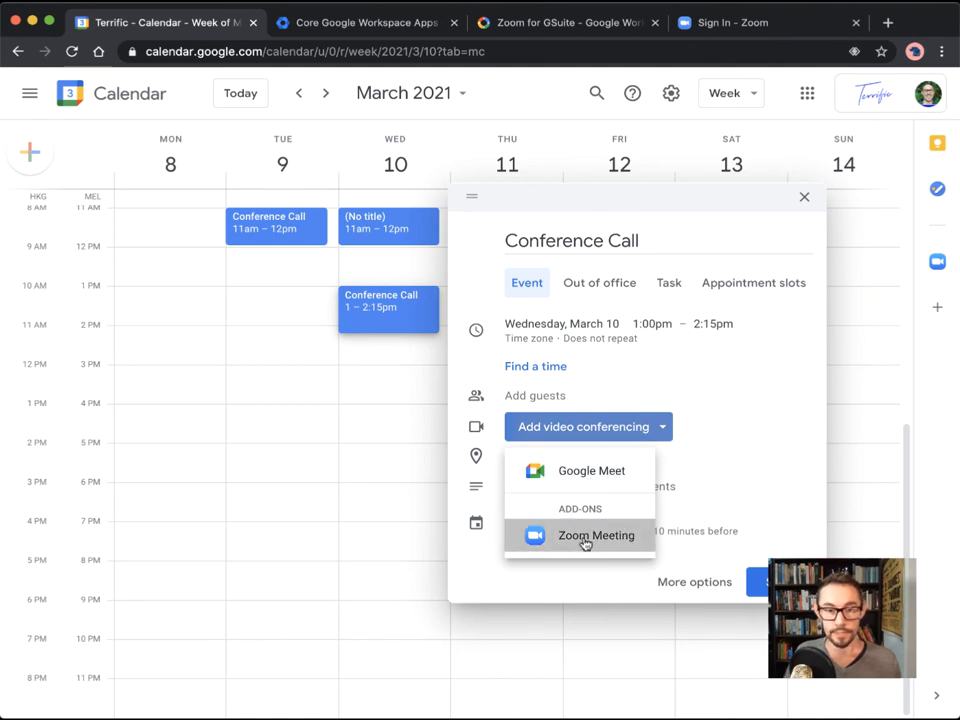
{"action": "left_click", "coordinate": [595, 535]}
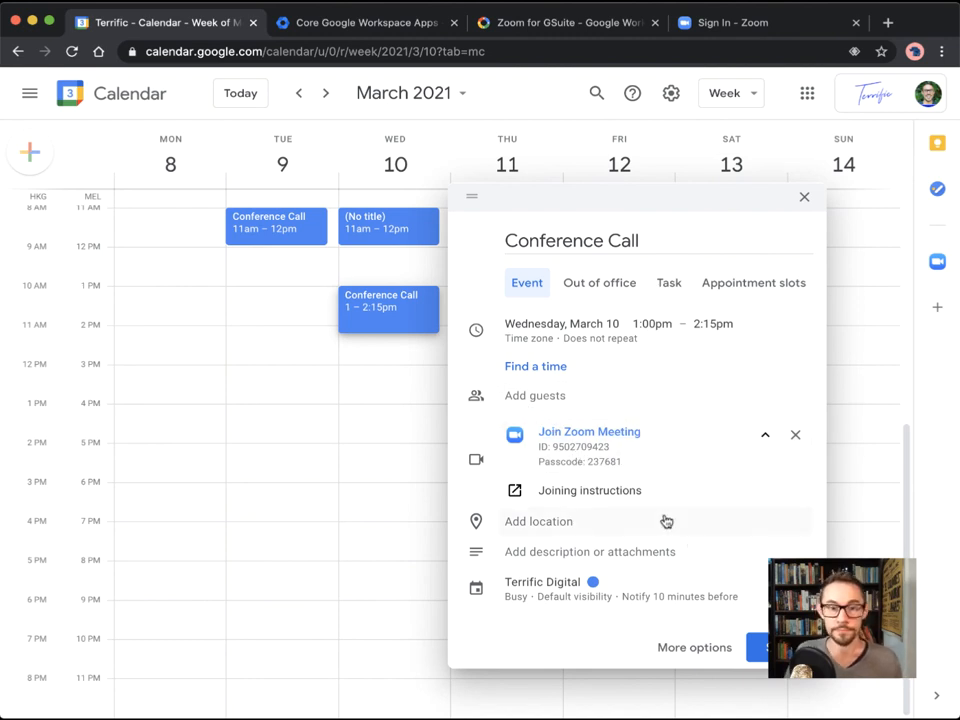
{"action": "mouse_move", "coordinate": [625, 457]}
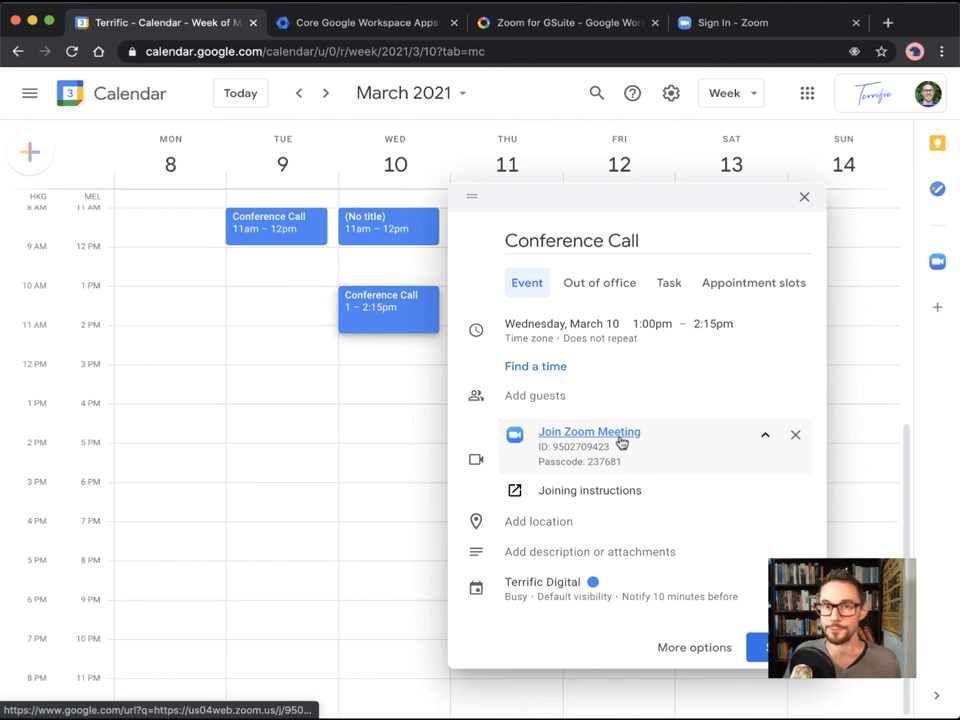
{"action": "mouse_move", "coordinate": [651, 457]}
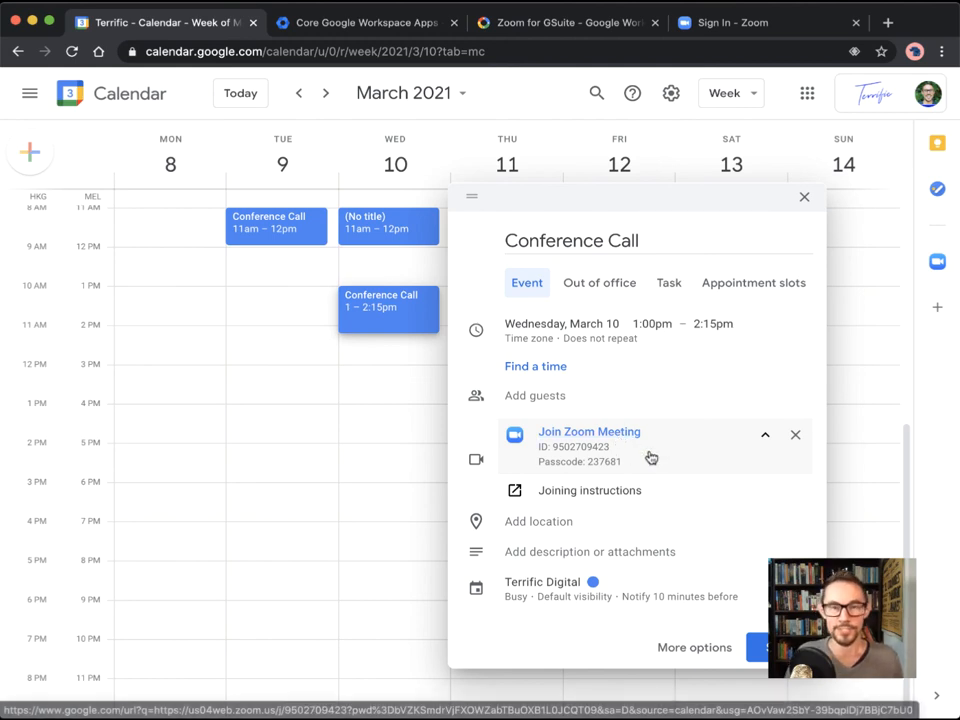